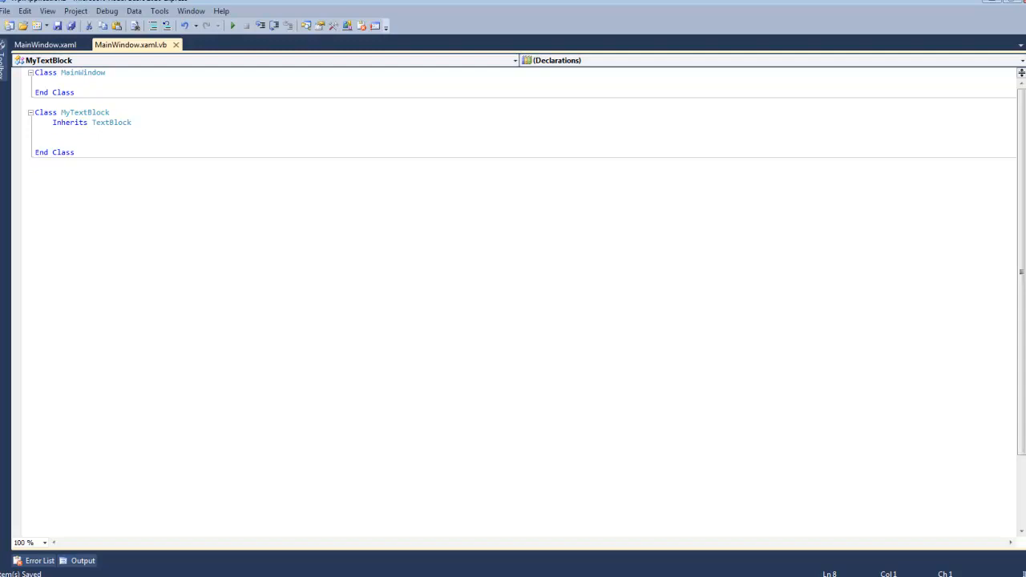
Step: Place the insertion point inside the MyTextBlock class ready for snippet insertion
left_click(36, 141)
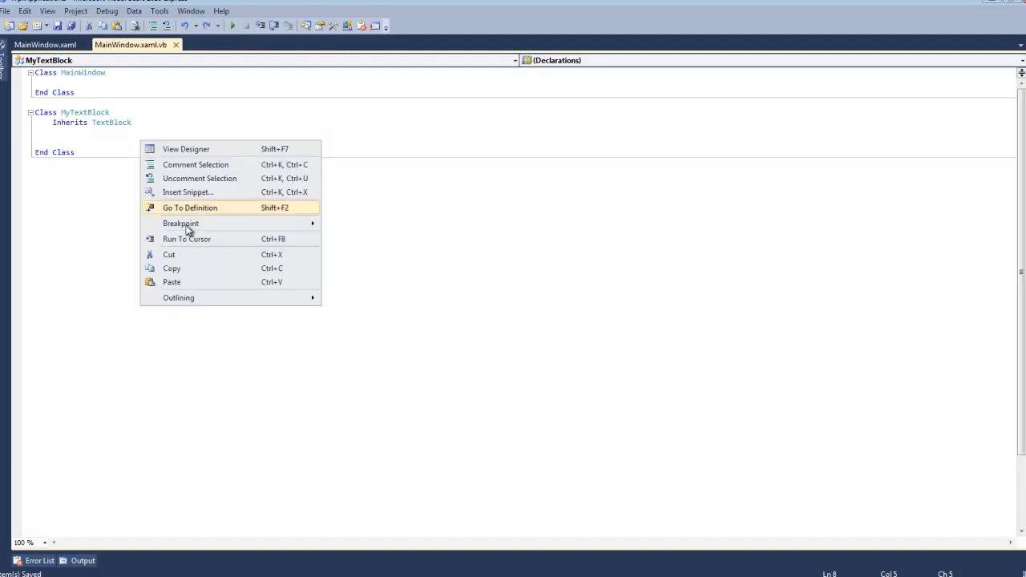
Step: Insert a dependency property snippet named NumberValue, type String, owner MyTextBlock, default "0"
left_click(188, 193)
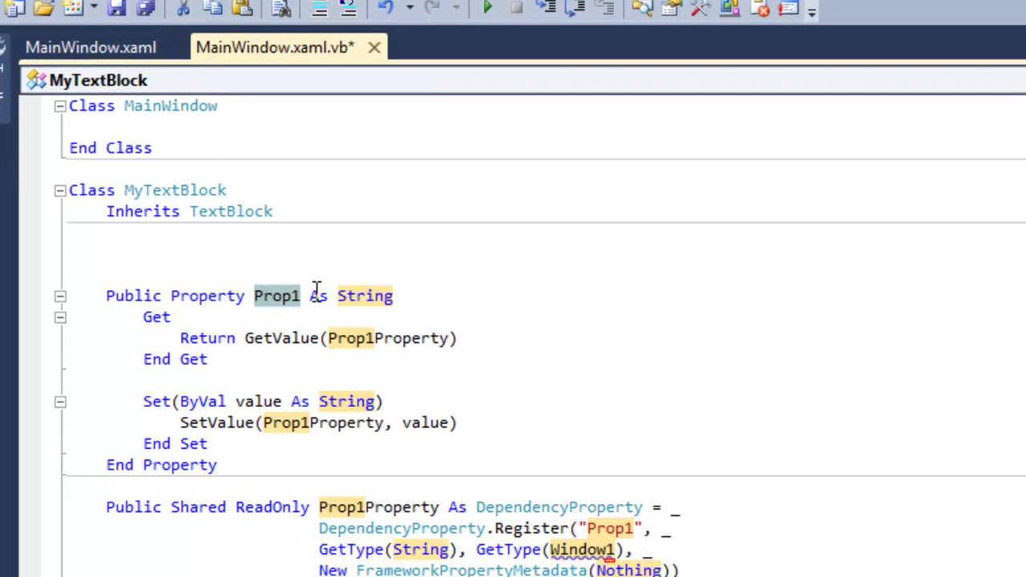
type("NumberValue")
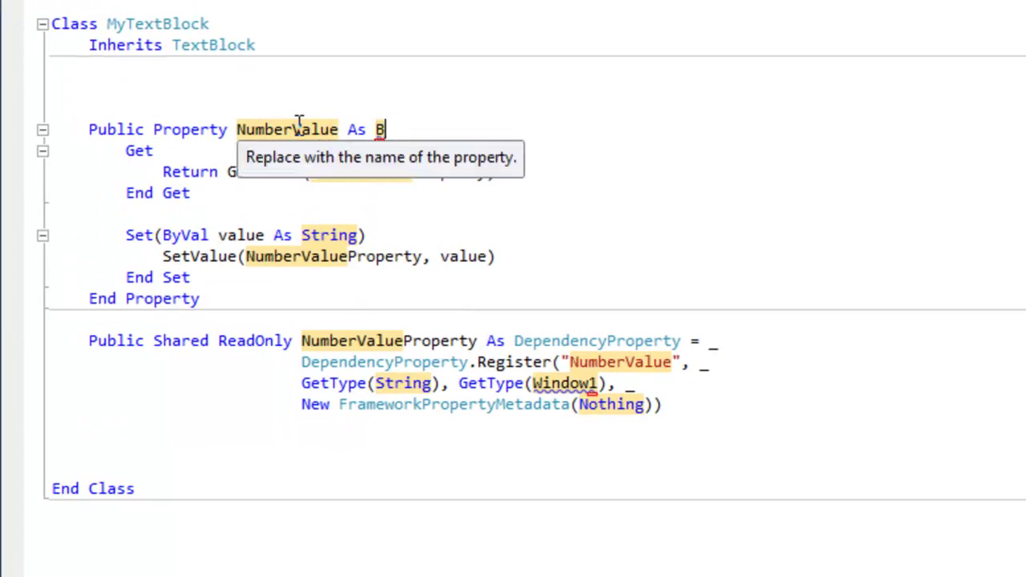
type("tring")
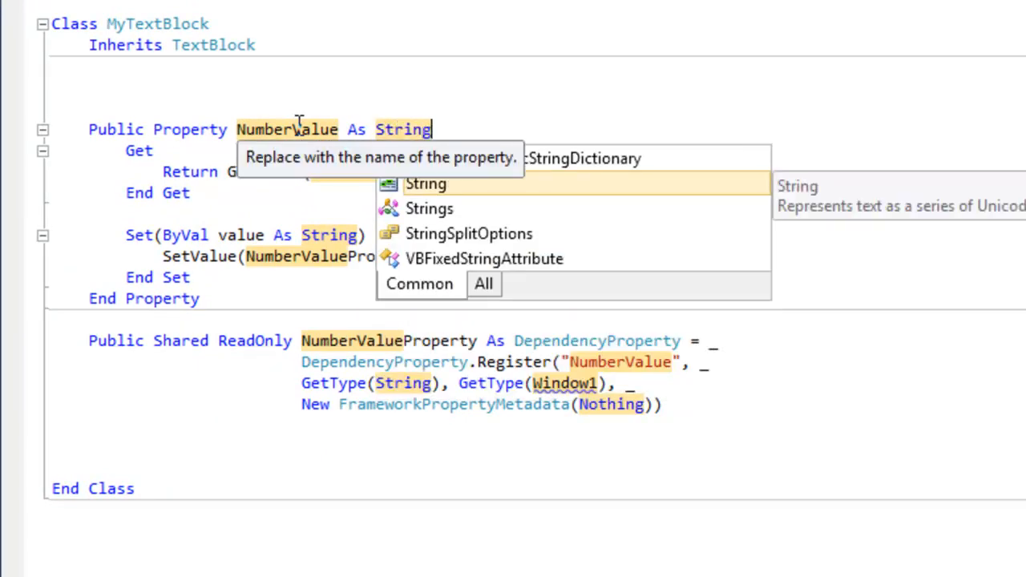
key("Escape")
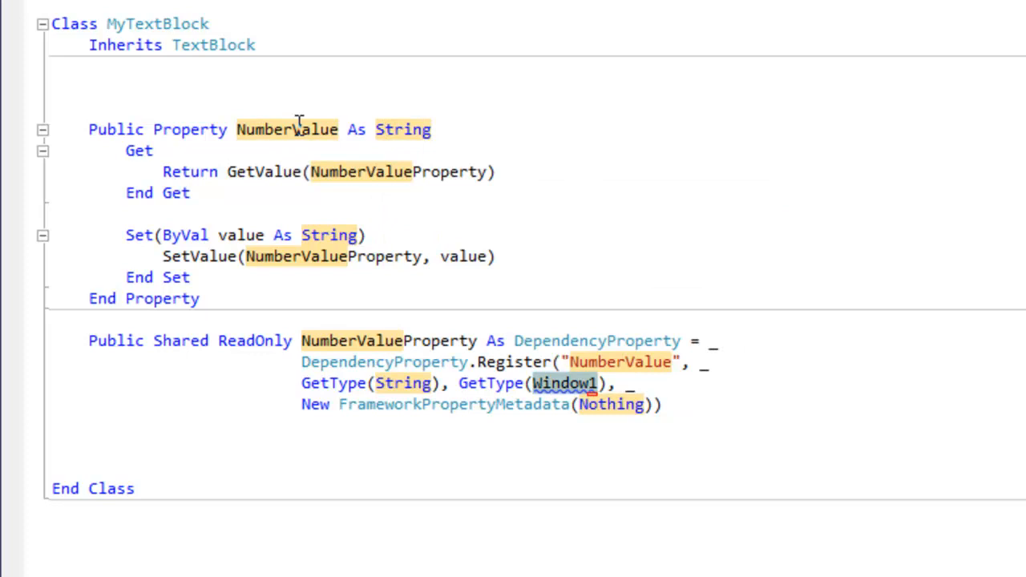
type("Myte")
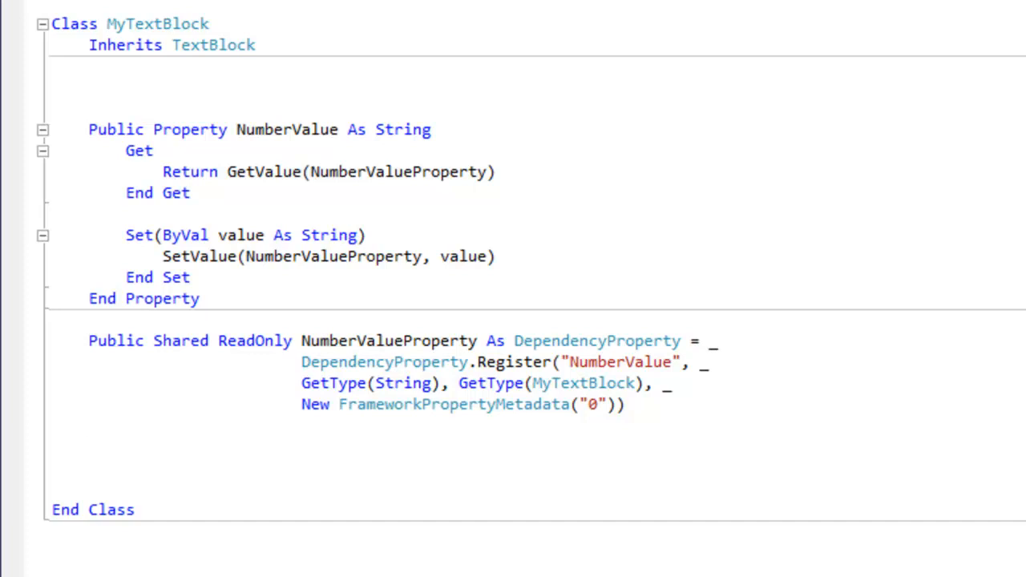
Step: Add Private Shared Function IsValidNumber and register it via AddressOf IsValidNumber
type("Private Shared Function IsValidNumber(ByVal value As Object) As Boolean")
type("Return IsNumeric(value")
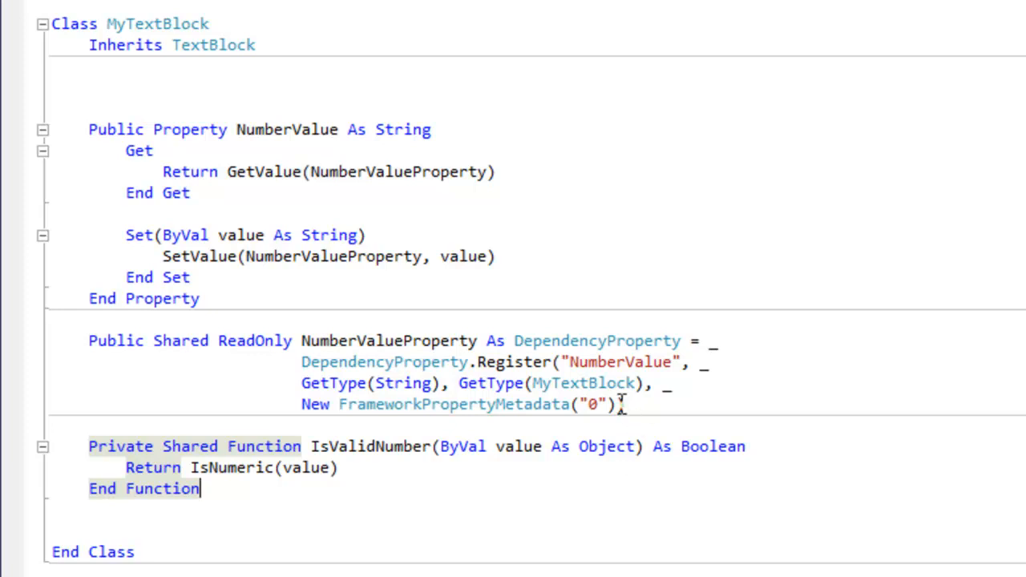
type(", AddressOf IsValidNumber")
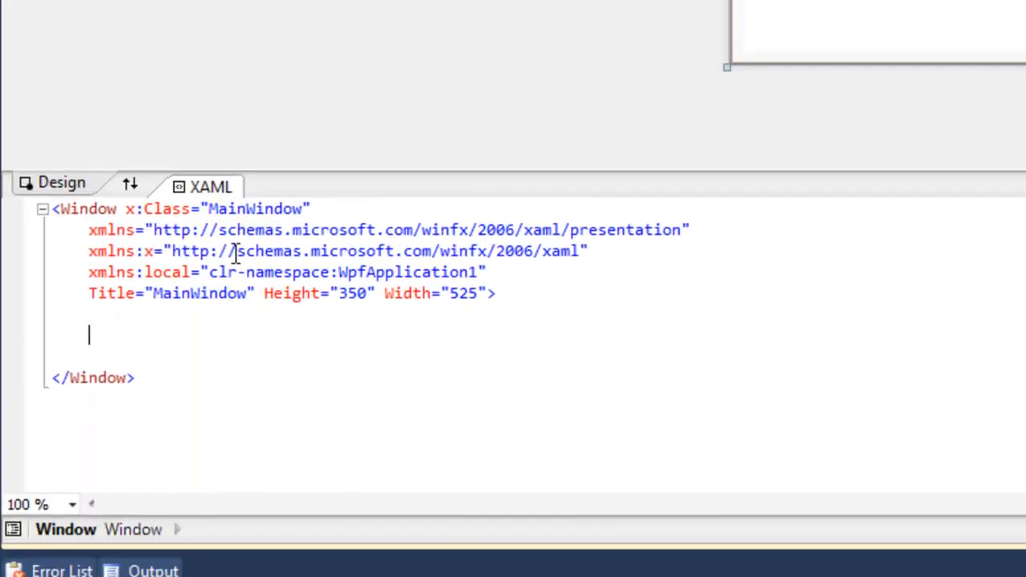
Step: Add a local:MyTextBlock to MainWindow.xaml with NumberValue="wpftutorials"
type("<local:MyTextBlock NumberValue=\"\"></local:MyTextBlock>")
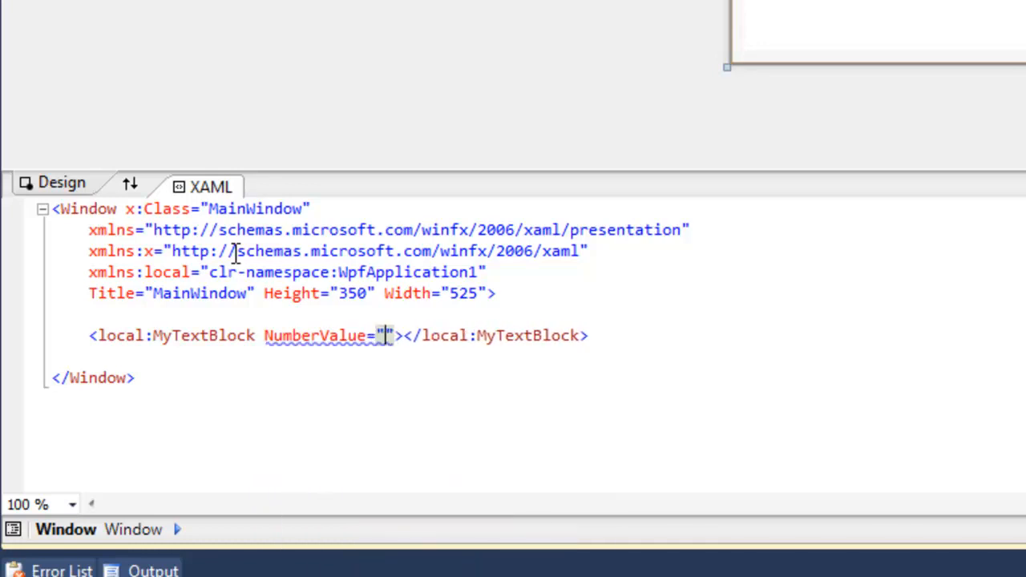
type("3.14")
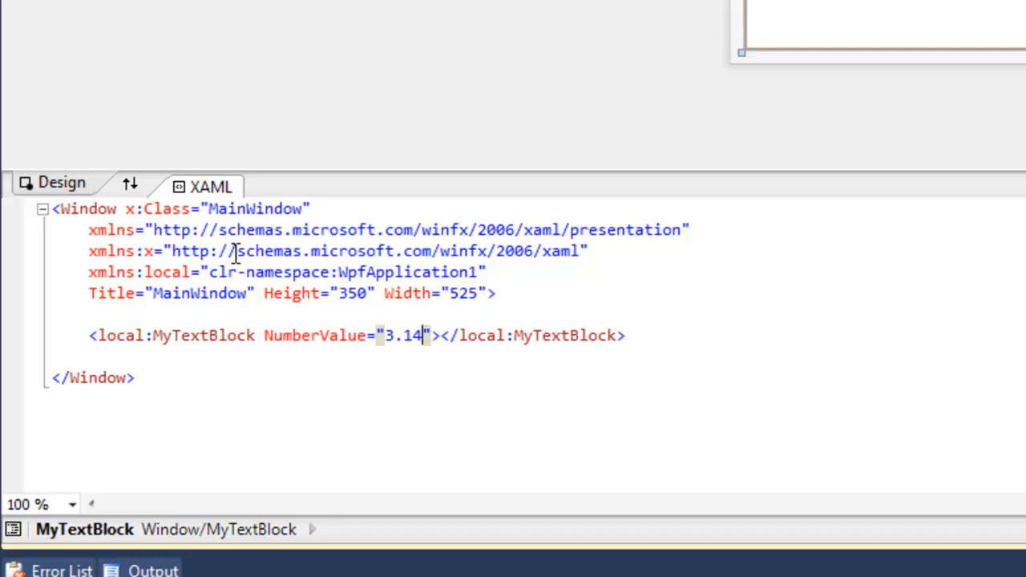
type("wpft")
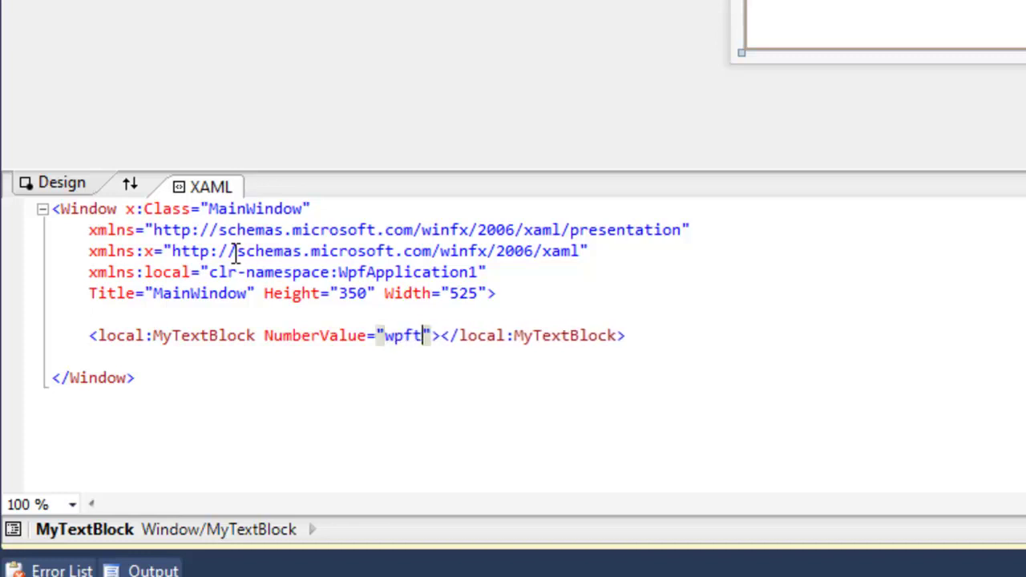
type("utorials")
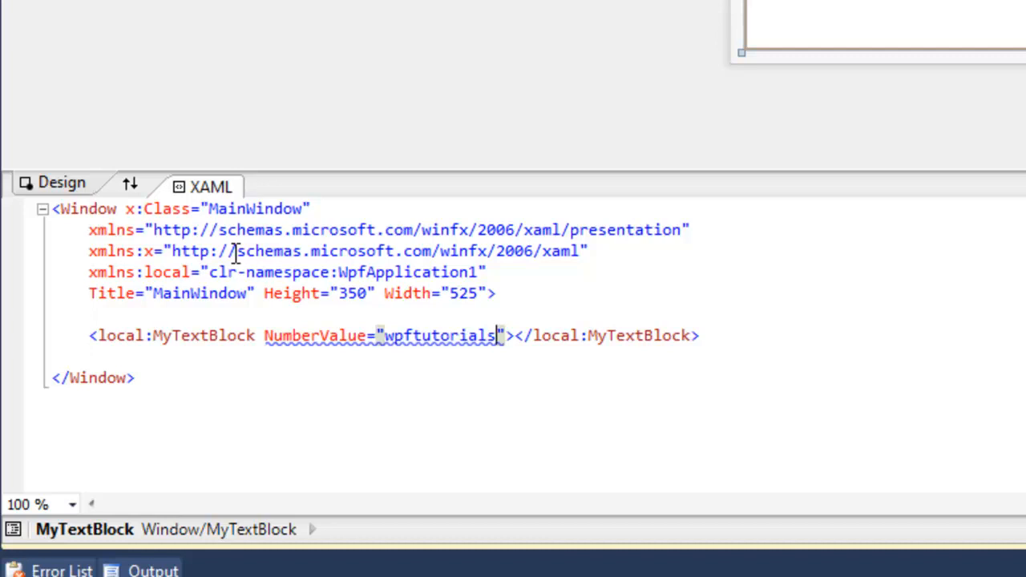
Step: Show the Error List and jump to the invalid wpftutorials NumberValue
left_click(61, 571)
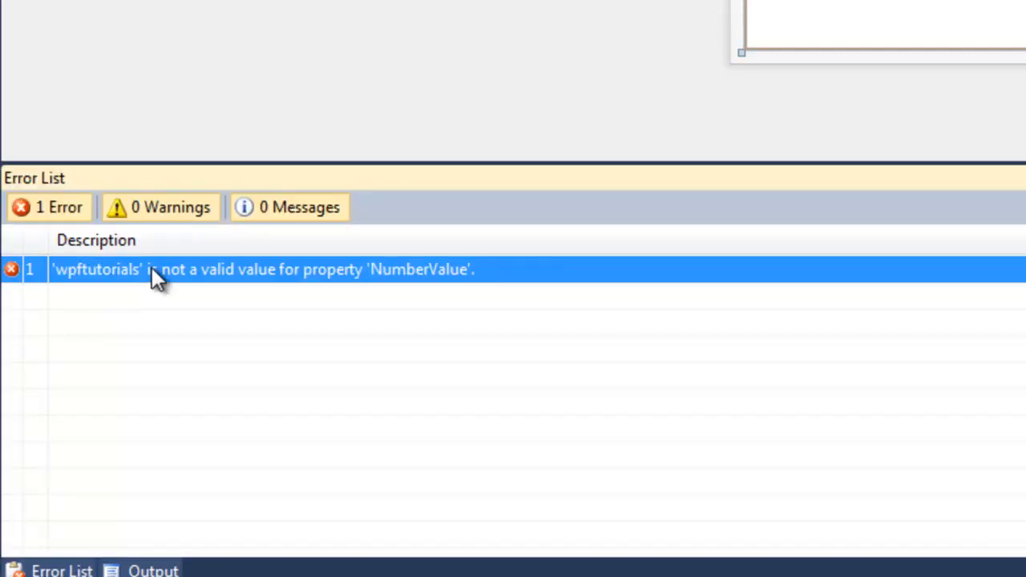
mouse_move(201, 270)
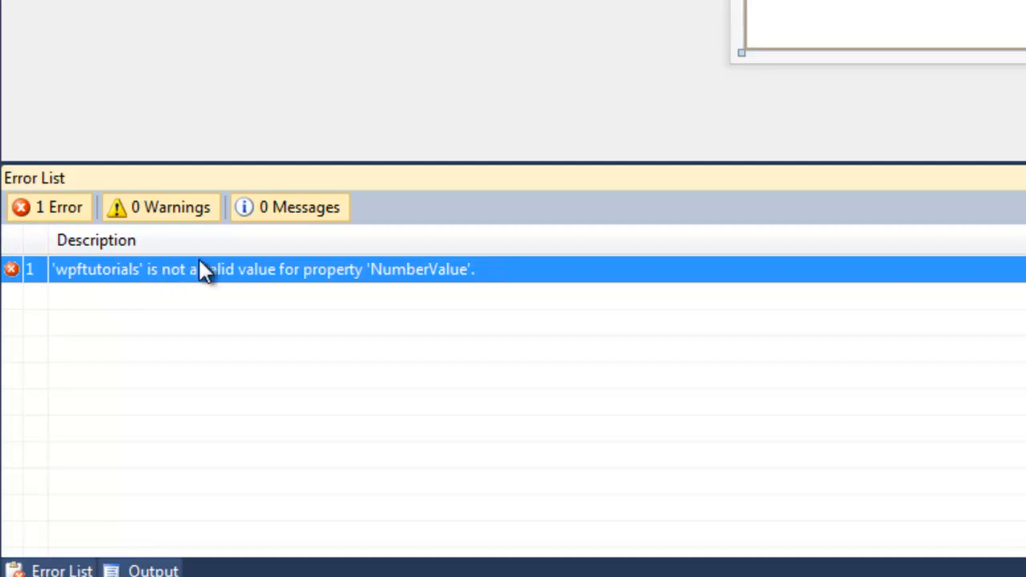
mouse_move(314, 175)
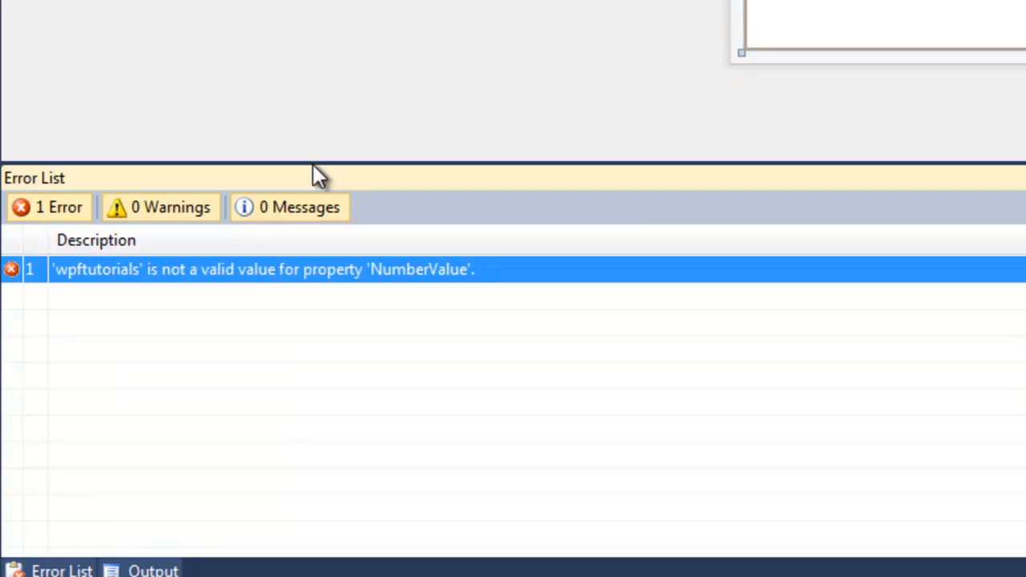
double_click(260, 269)
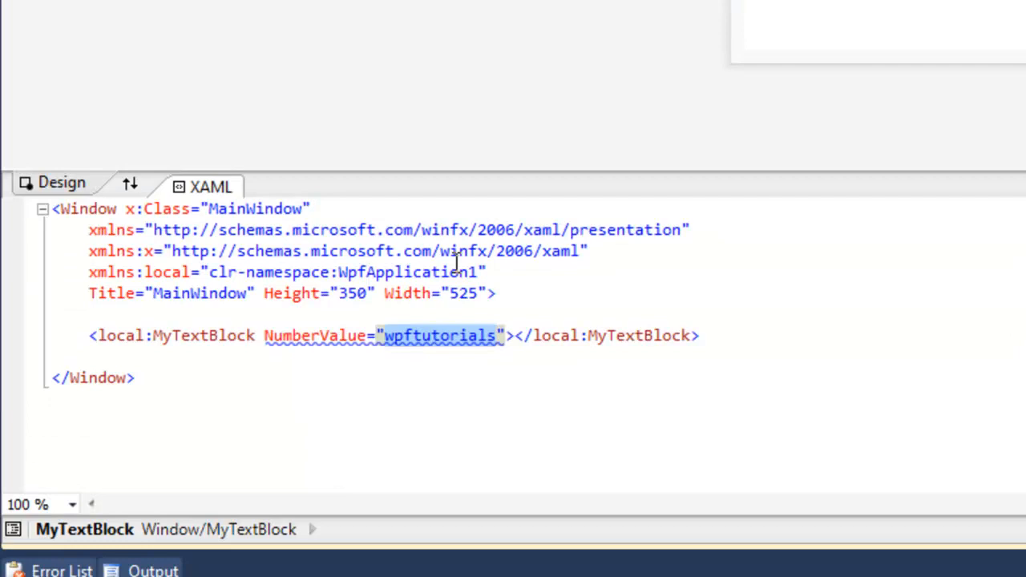
Step: Set the MyTextBlock to NumberValue="3.14" with x:Name="myText"
type("3.14")
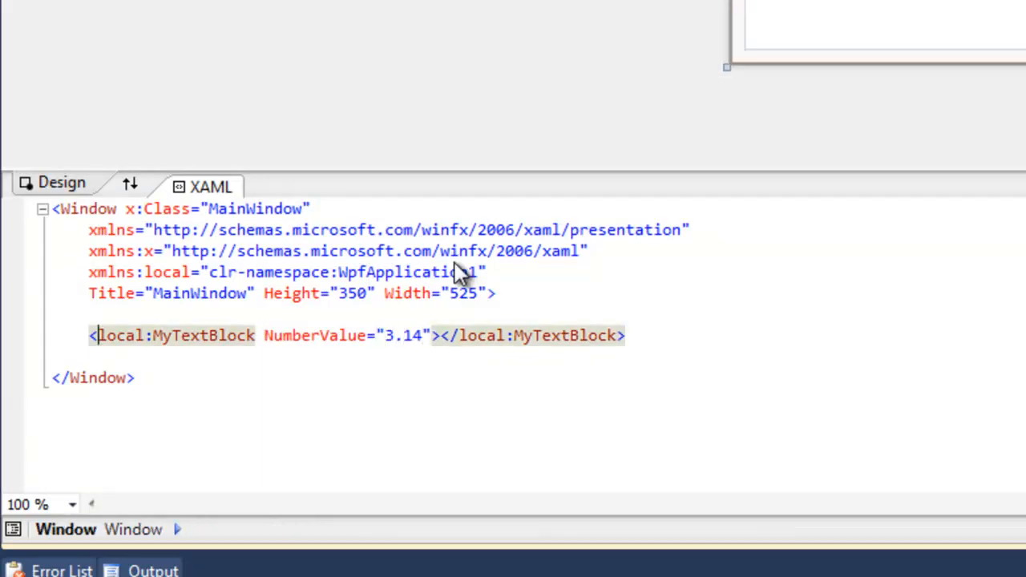
type("x:")
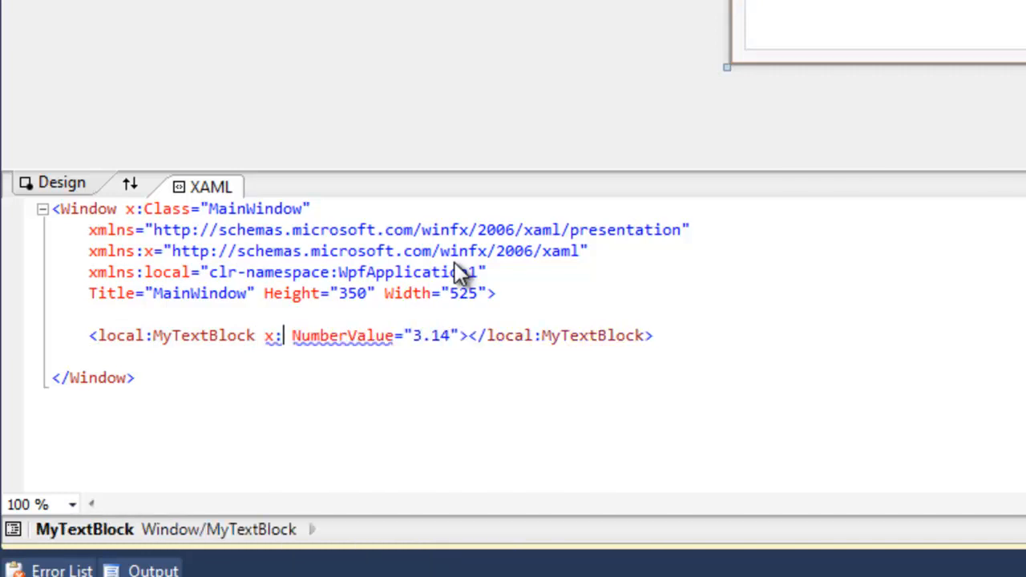
type("Name=\"")
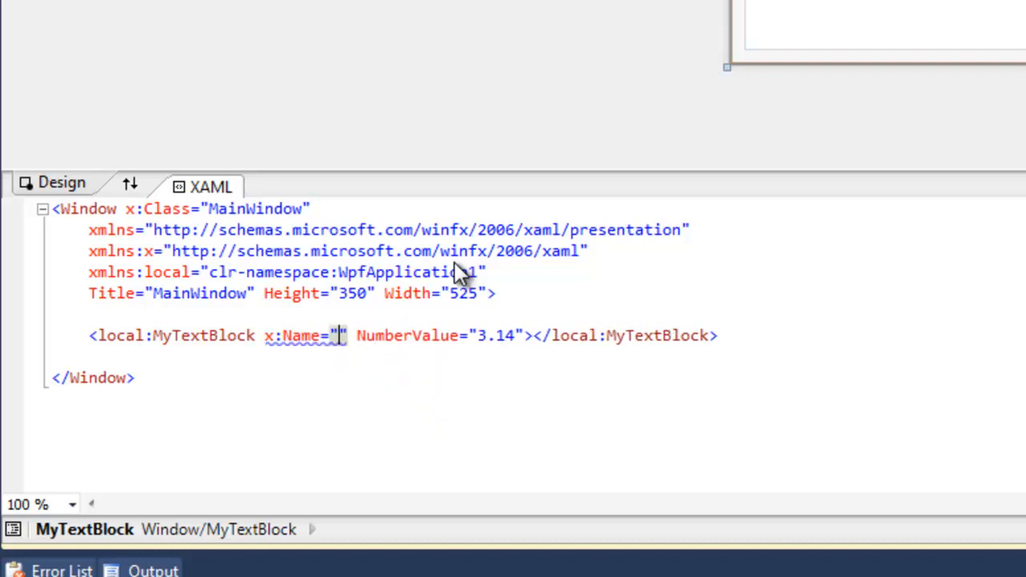
type("myTe")
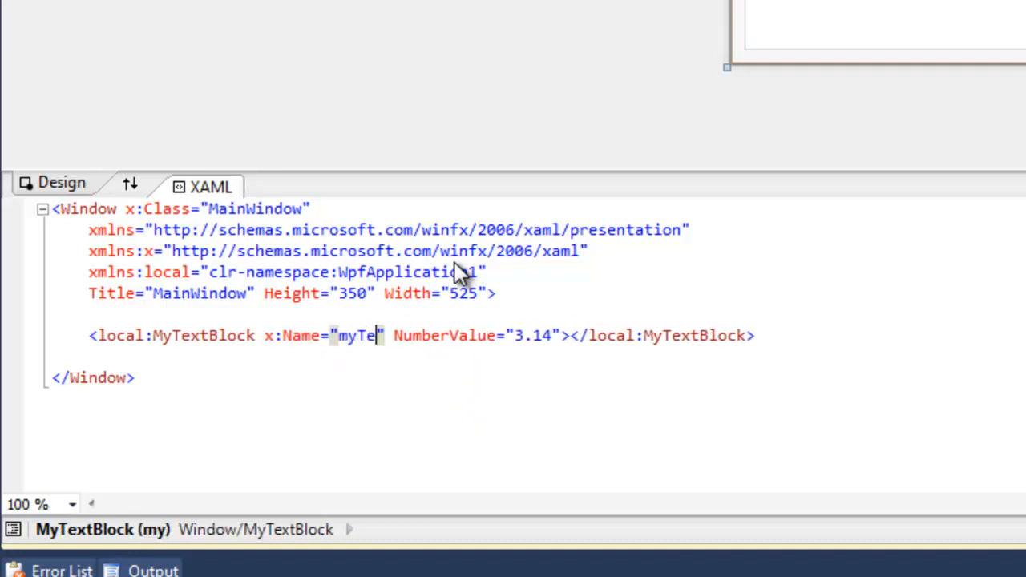
type("xt")
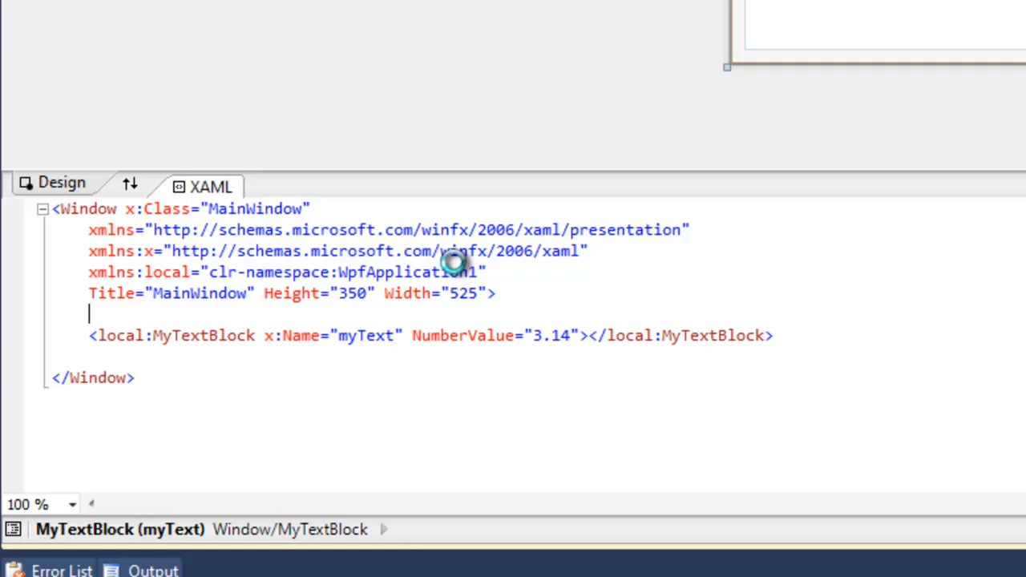
Step: Begin a StackPanel tag above the MyTextBlock
type("<")
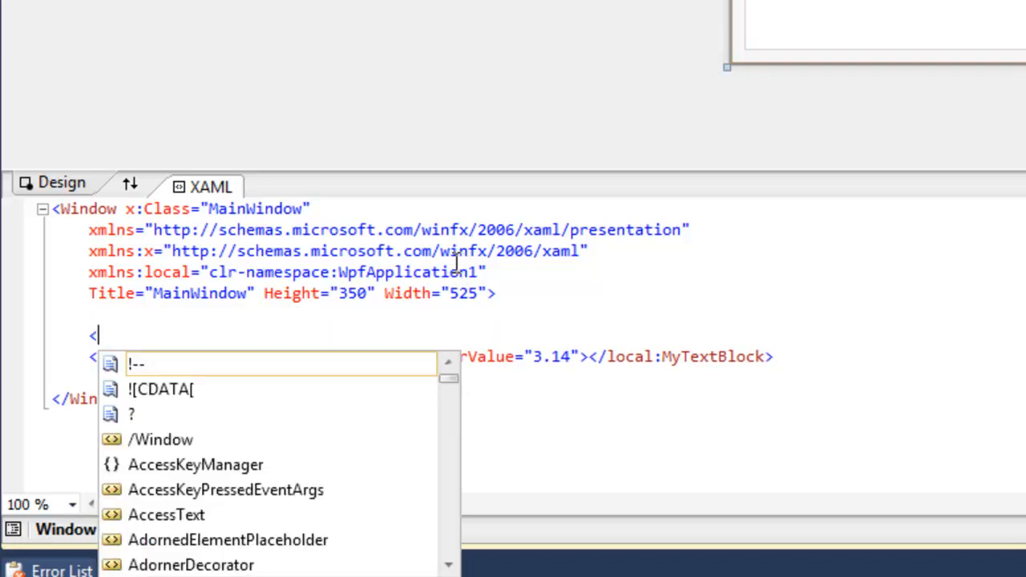
type("StackPanel")
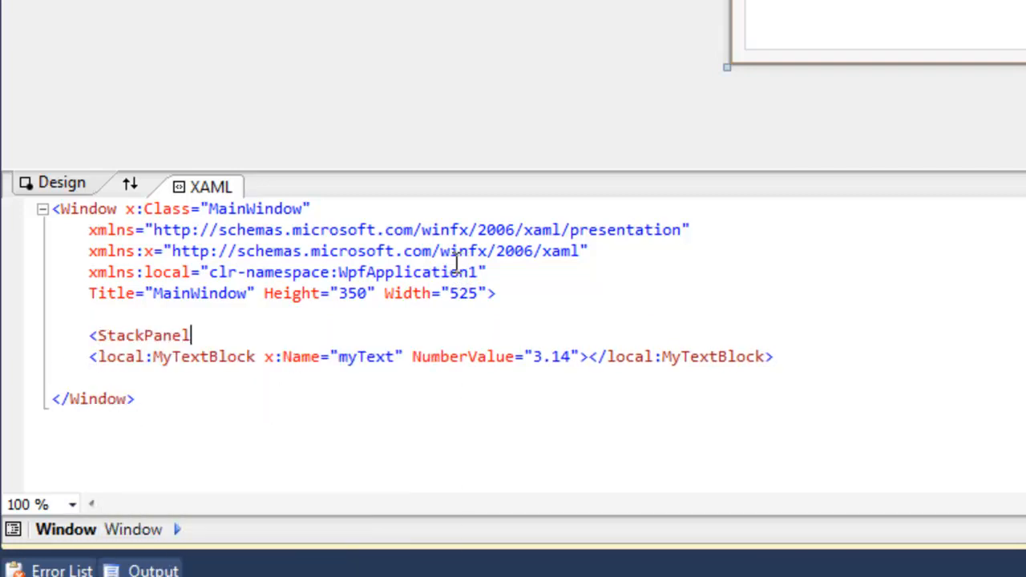
type(">")
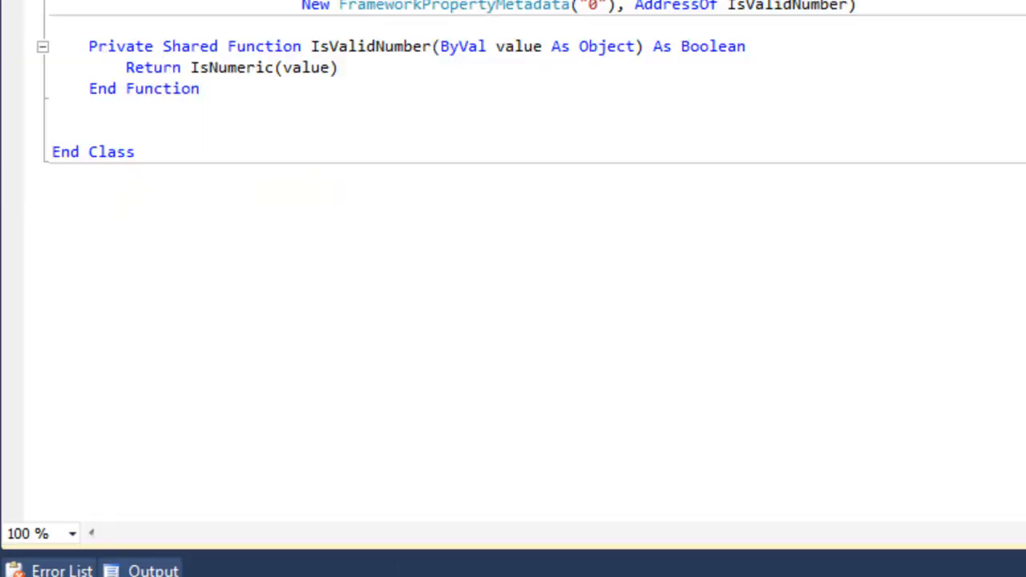
scroll("up", 3)
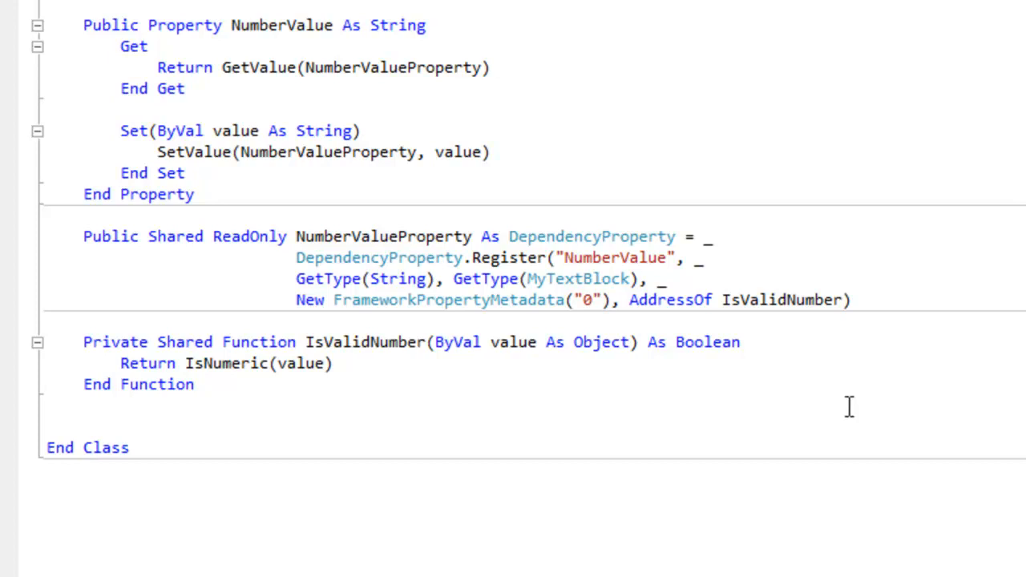
Step: Start the CoerceToInteger function below IsValidNumber using Integer.TryParse and Math.Ceiling
left_click(83, 425)
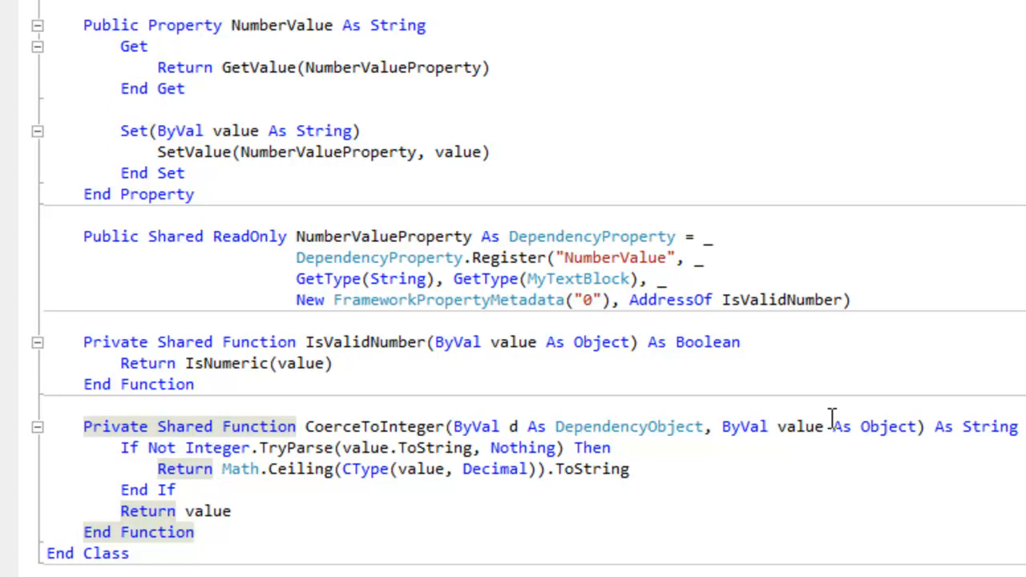
mouse_move(299, 433)
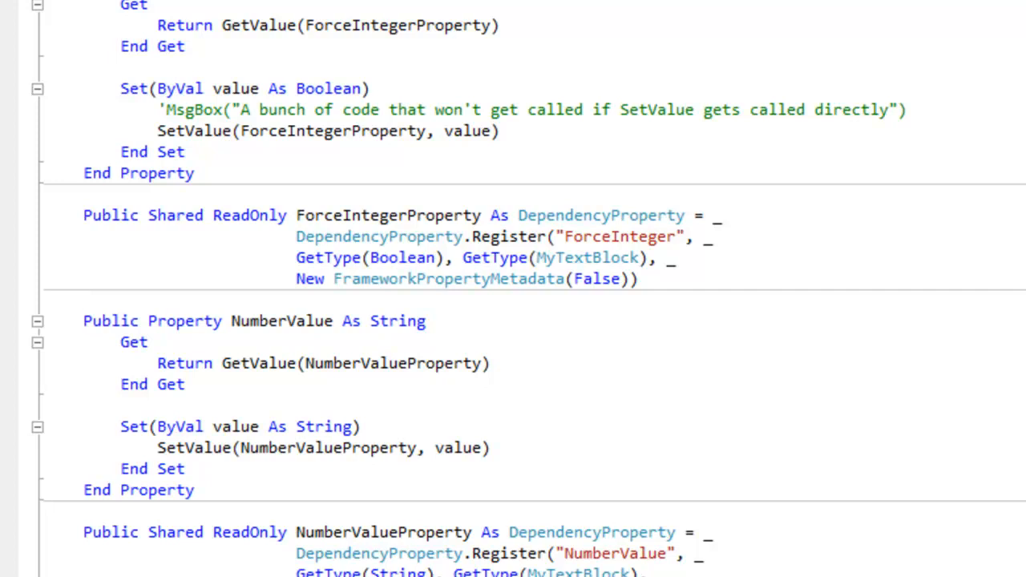
Step: Highlight the ForceInteger setter block and review the property code
left_click(83, 300)
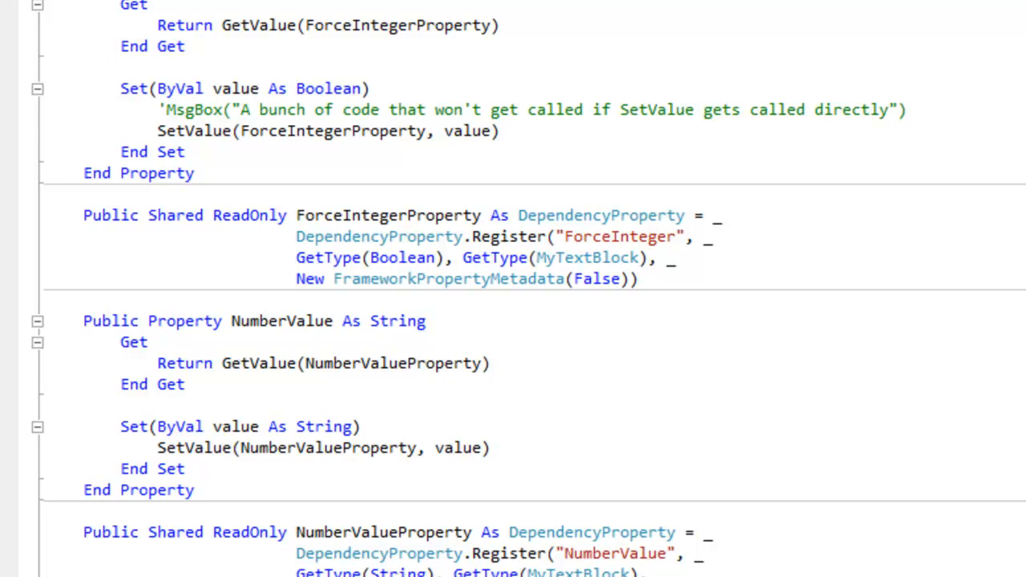
left_click_drag(120, 88, 183, 151)
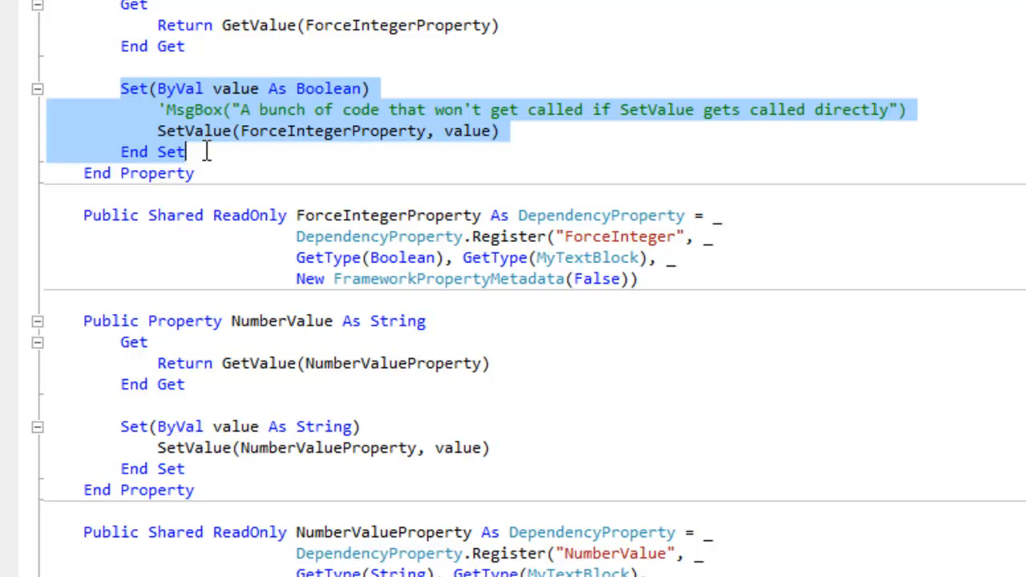
mouse_move(205, 151)
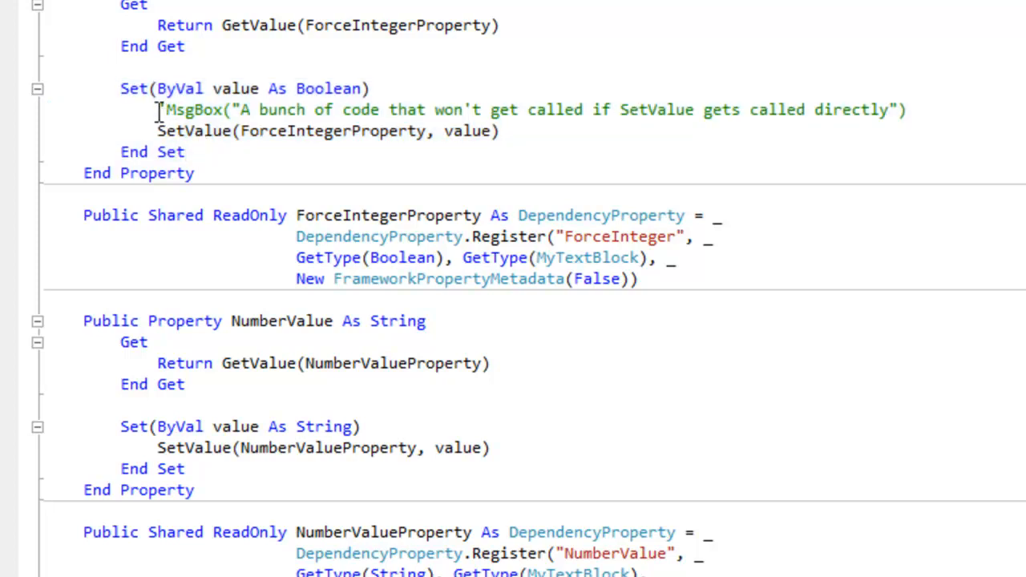
scroll("up", 3)
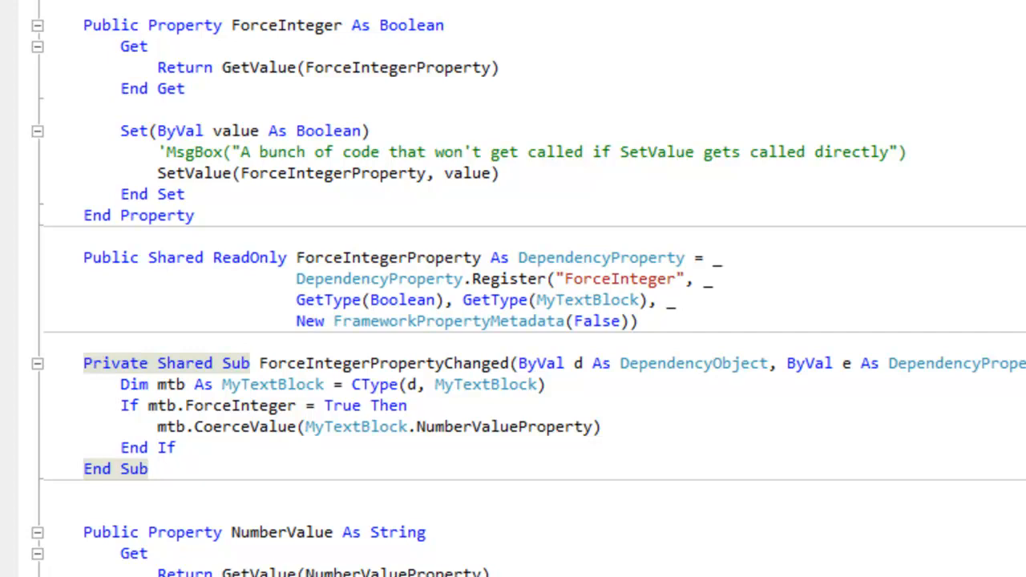
Step: Scroll to CoerceToInteger and begin declaring Dim mtb
scroll("down", 3)
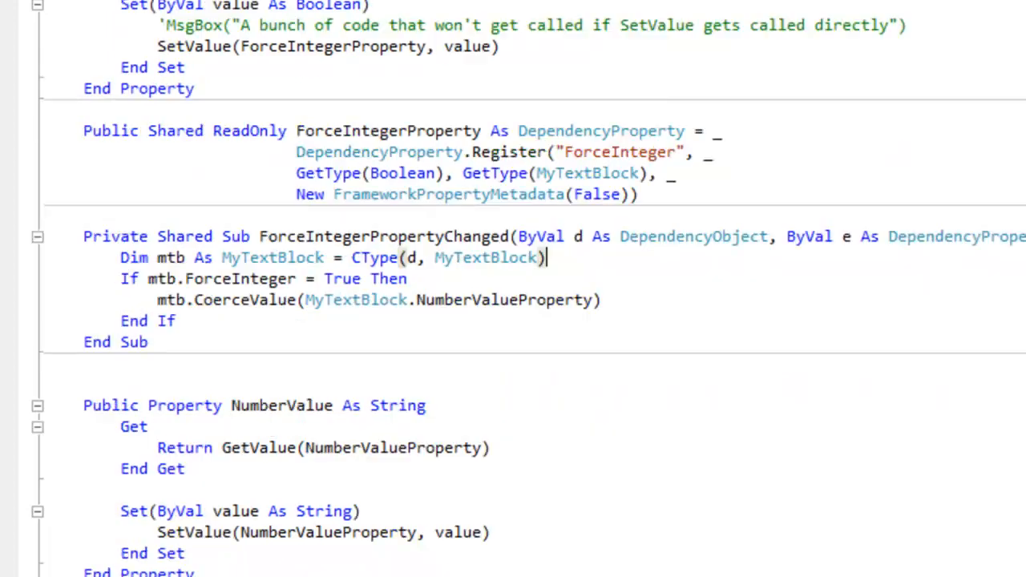
scroll("down", 3)
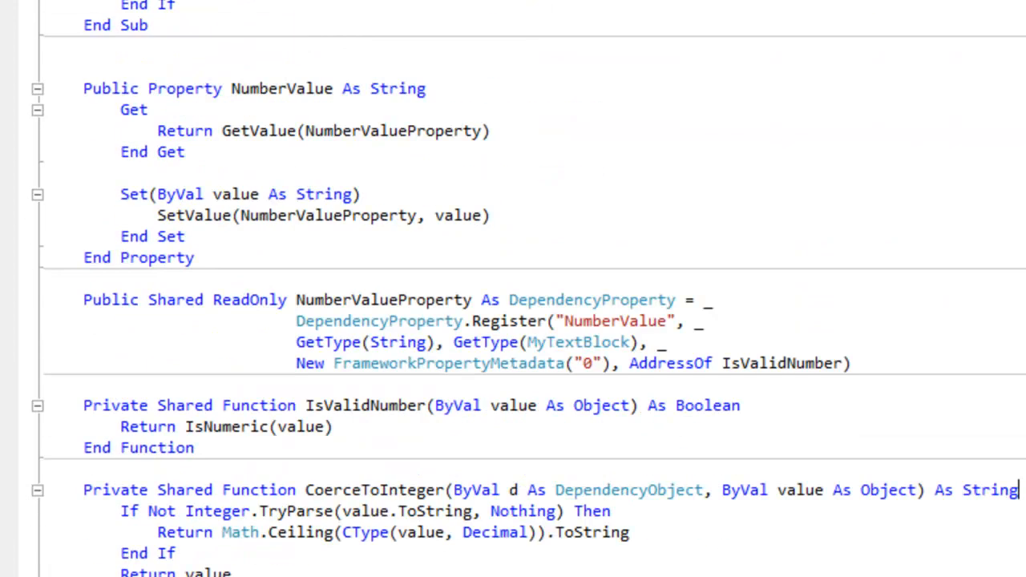
scroll("down", 3)
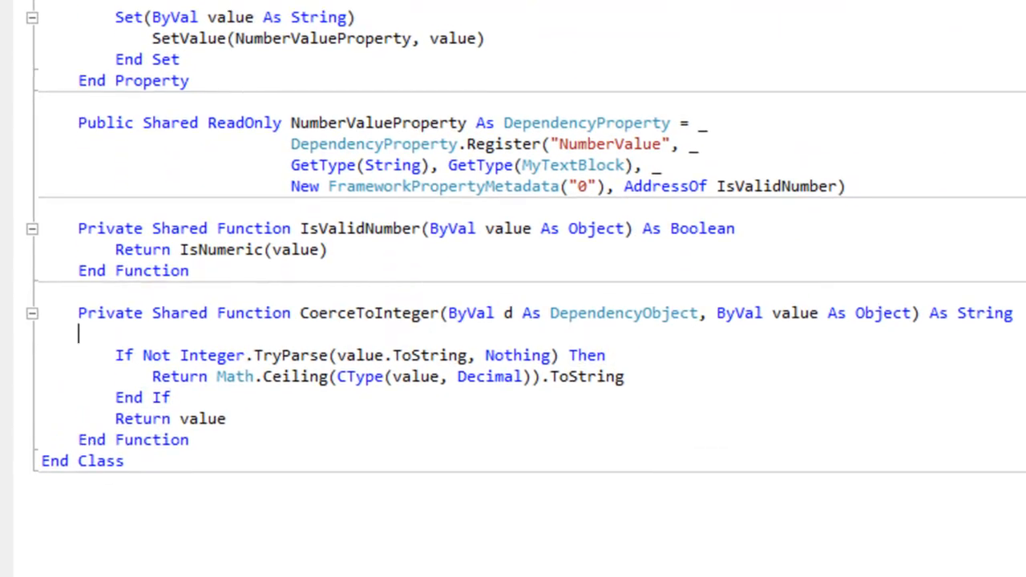
type("D")
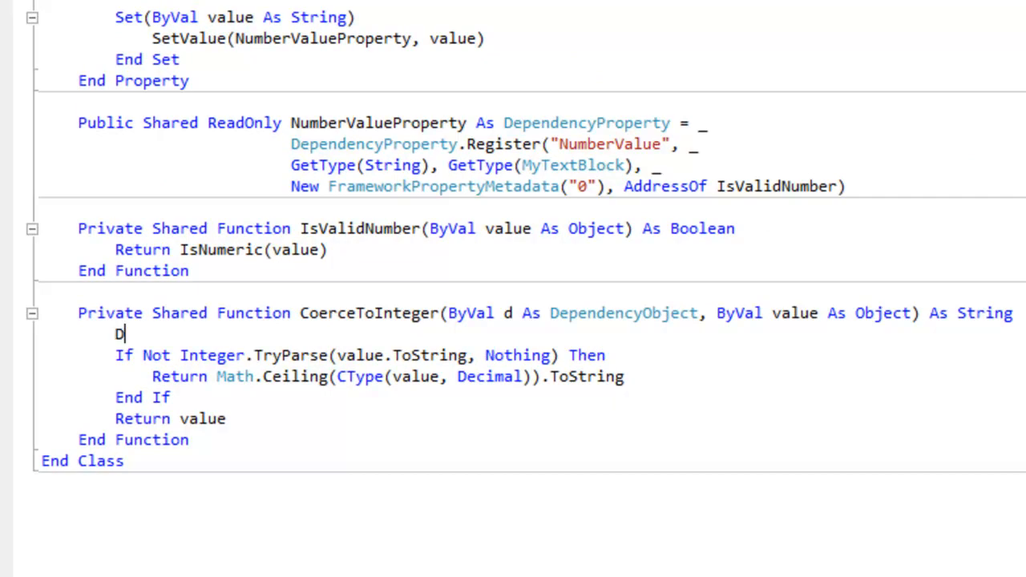
type("im mtb As MyTextBlock")
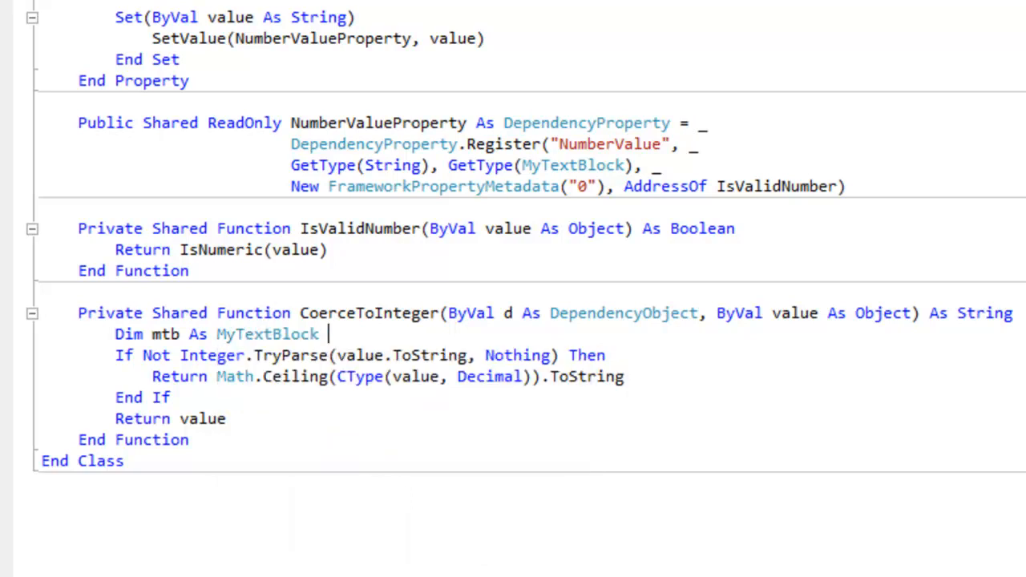
Step: Cast d with CType to MyTextBlock and guard the If with mtb.ForceInteger AndAlso
type("= Ctype(d, MyTextBlock")
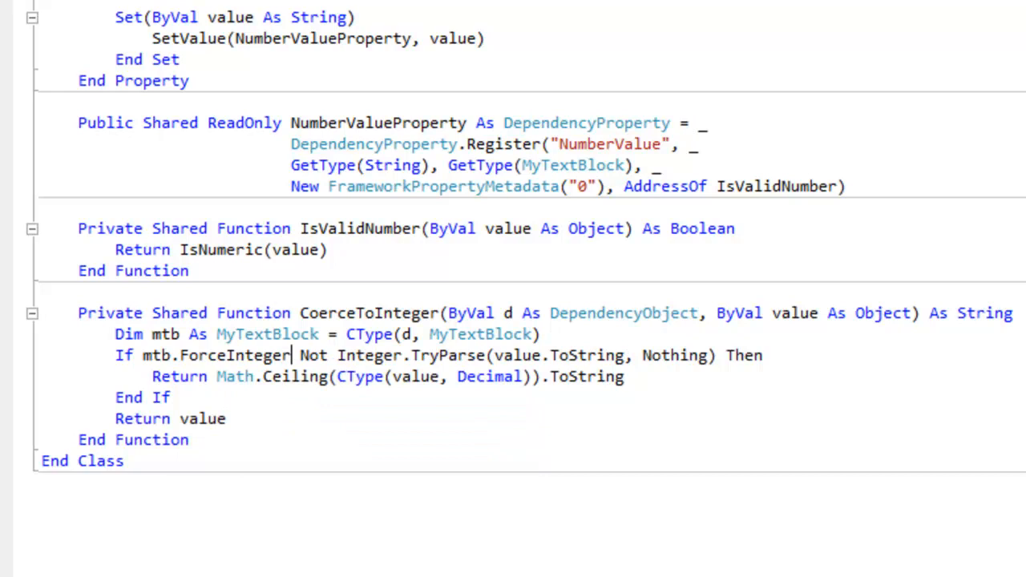
type("andalso")
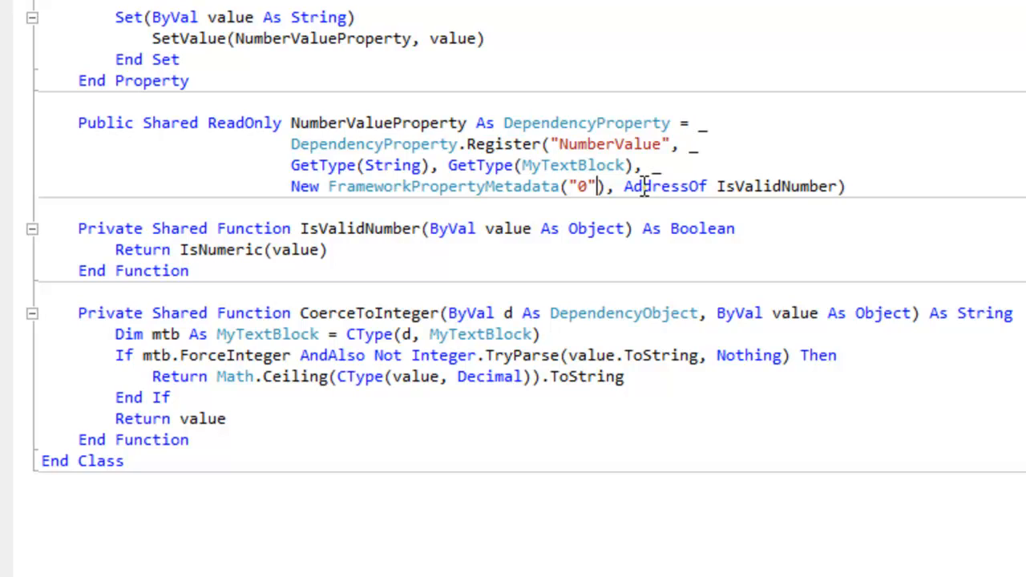
Step: Change NumberValue metadata to ("0", Nothing, AddressOf CoerceToInteger) via the overload tooltips
type(",")
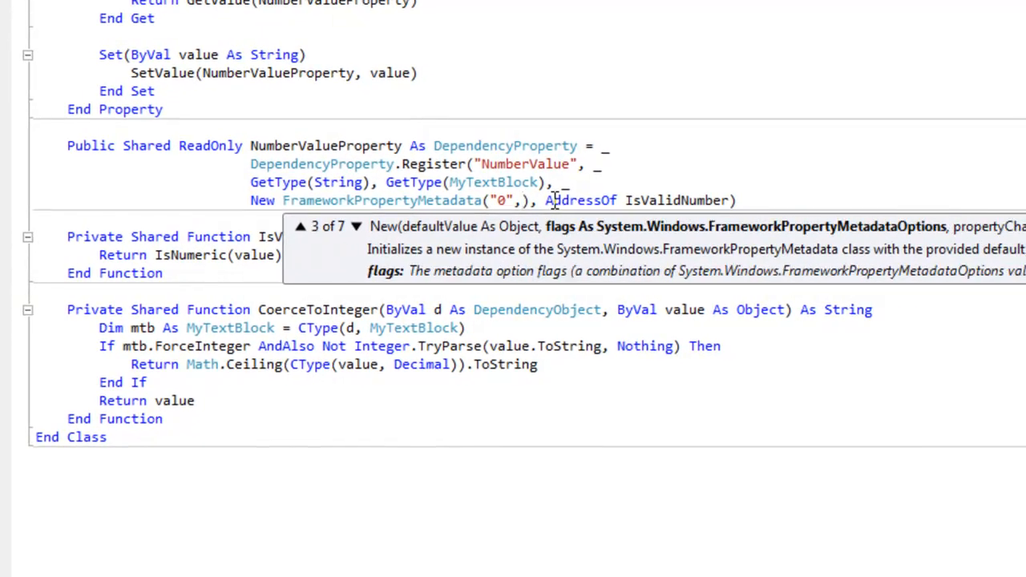
left_click(357, 226)
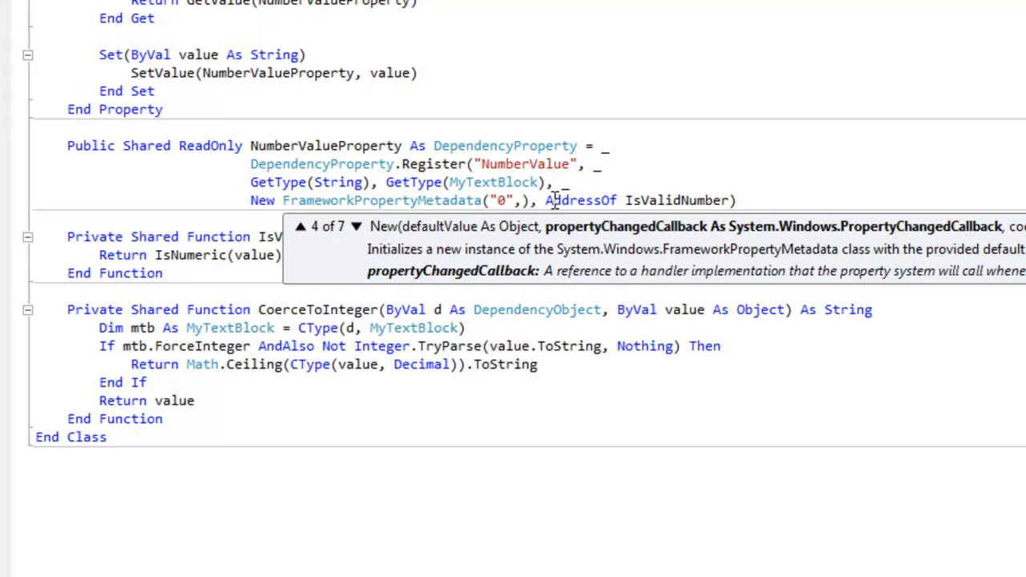
type("Nothing, AddressOf CoerceToInteger")
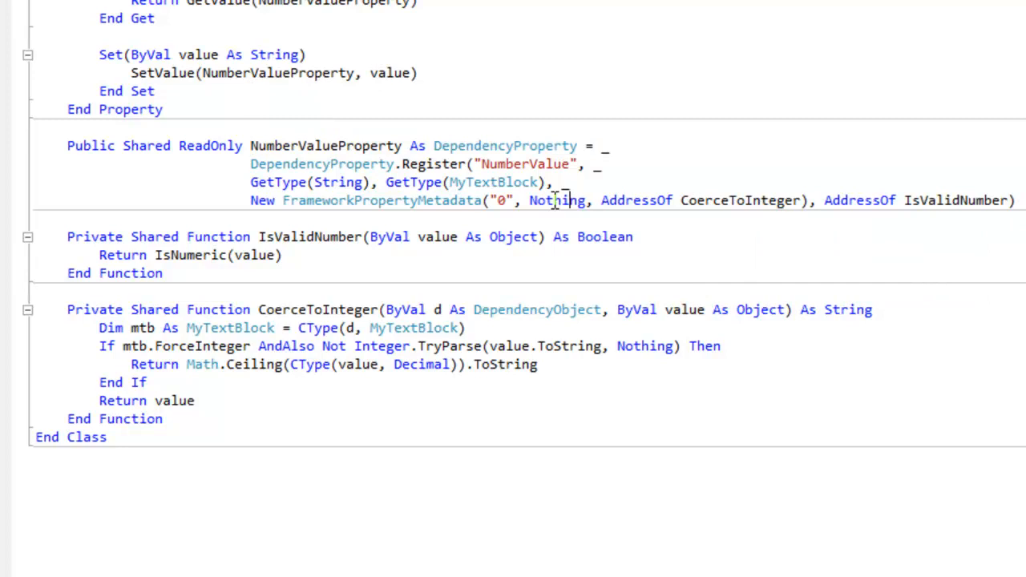
scroll("up", 3)
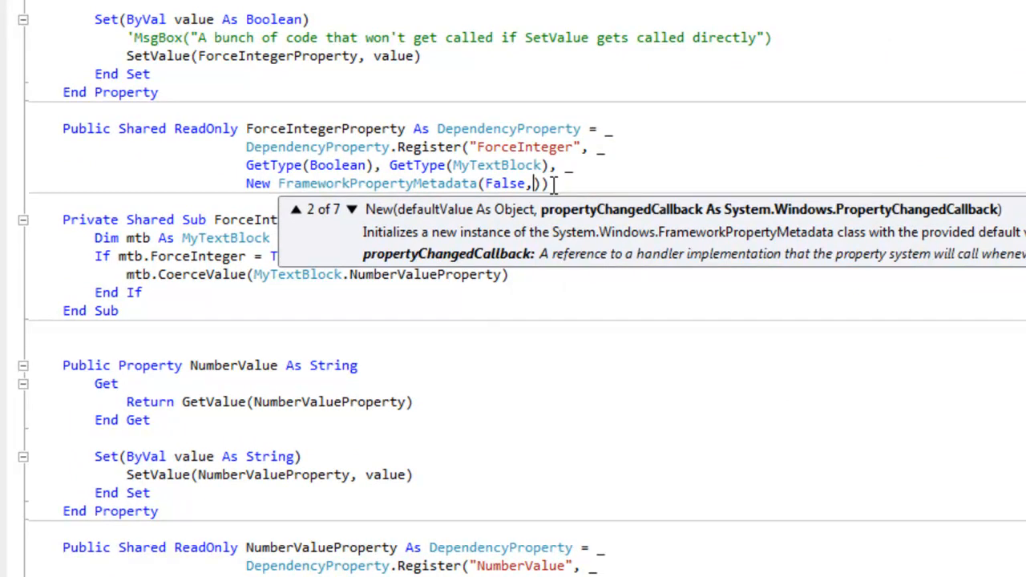
Step: Wire ForceInteger metadata to (False, AddressOf ForceIntegerPropertyChanged)
type("Add")
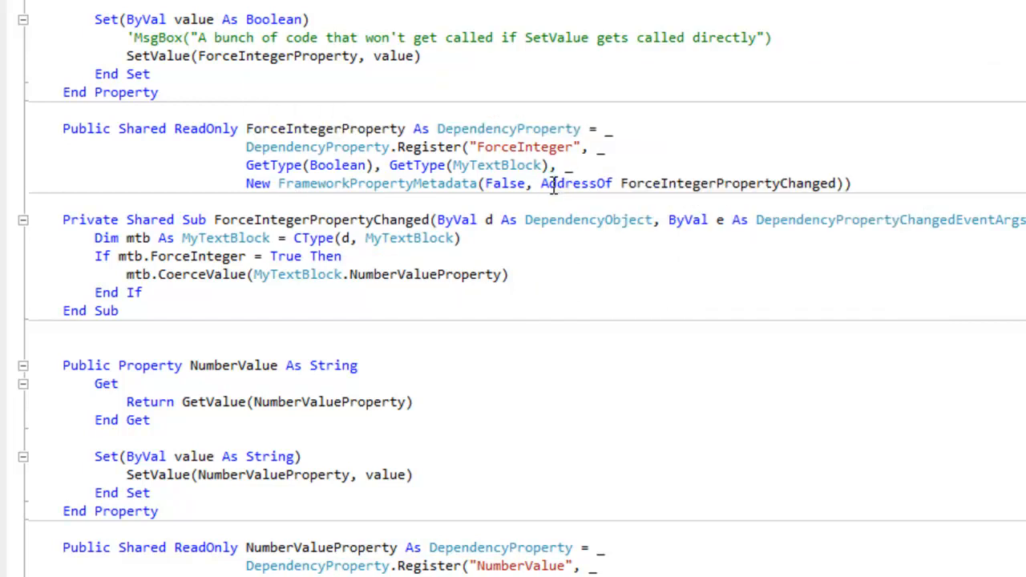
mouse_move(282, 72)
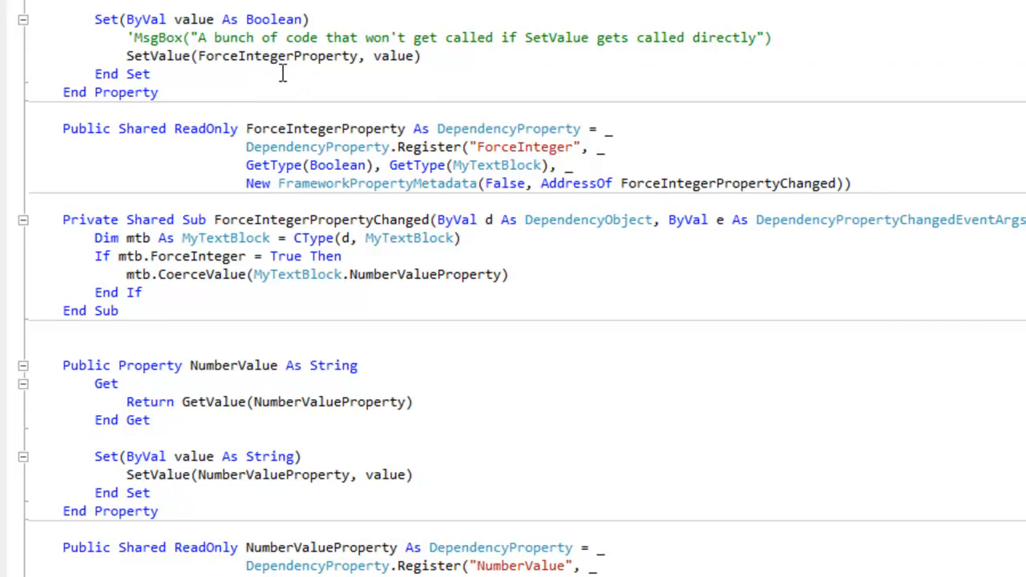
scroll("up", 3)
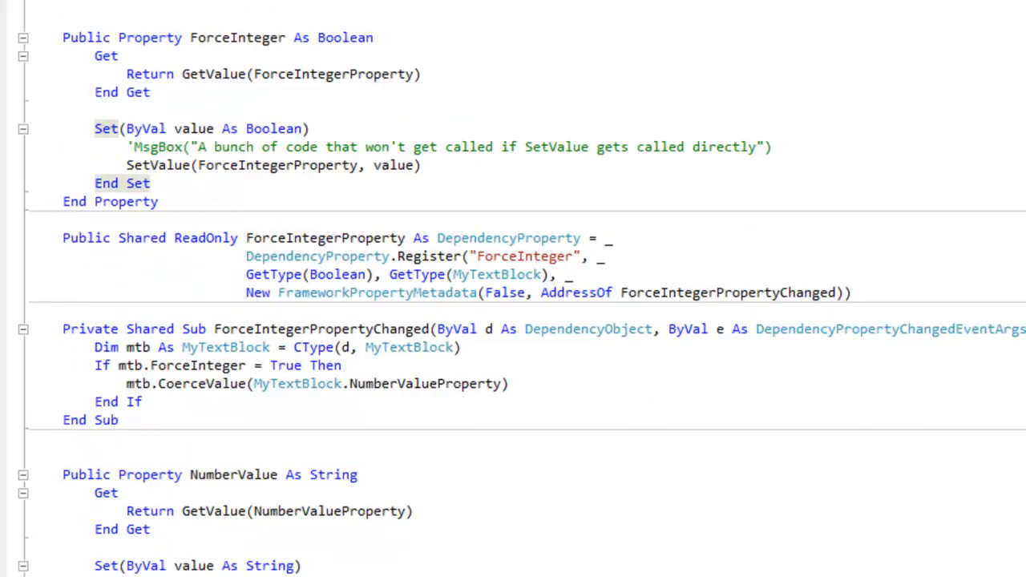
Step: In MainWindow.xaml add chkForceInt CheckBox and name the Button x:Name="btnGetNumberValue"
left_click(38, 537)
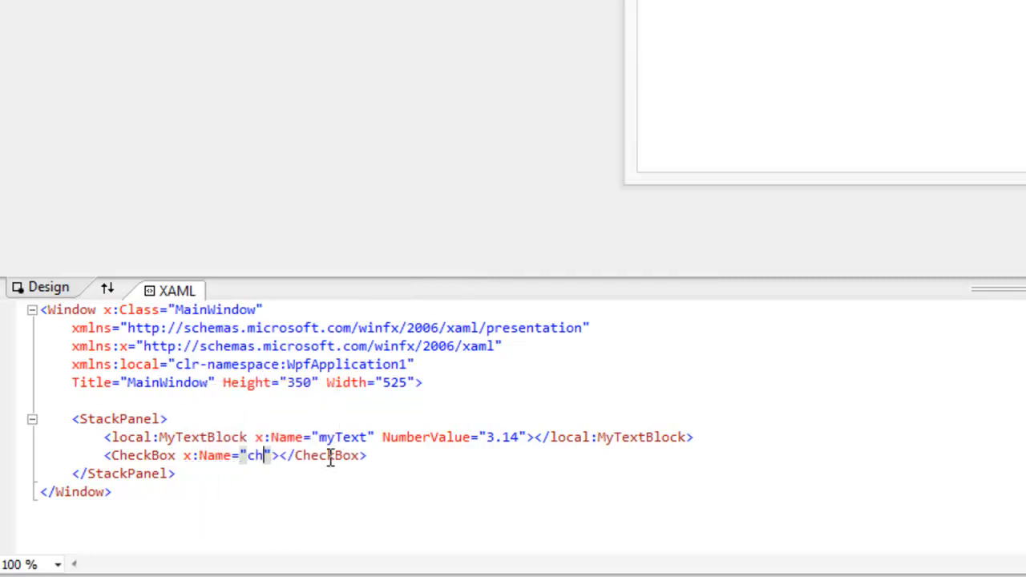
type("kForcei")
type("<Button></Button>")
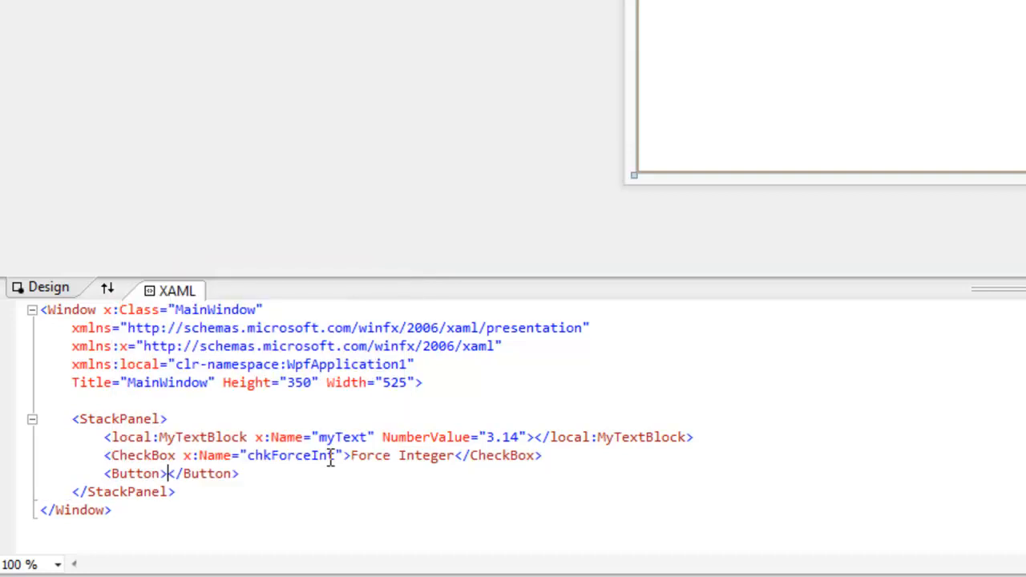
type("x:Name=\"")
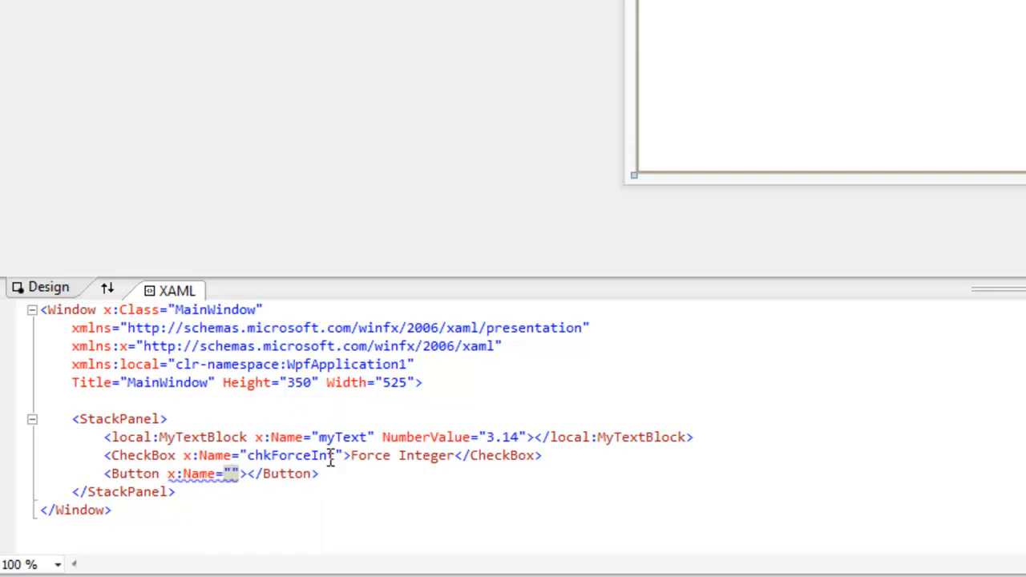
type("btnGetNumber")
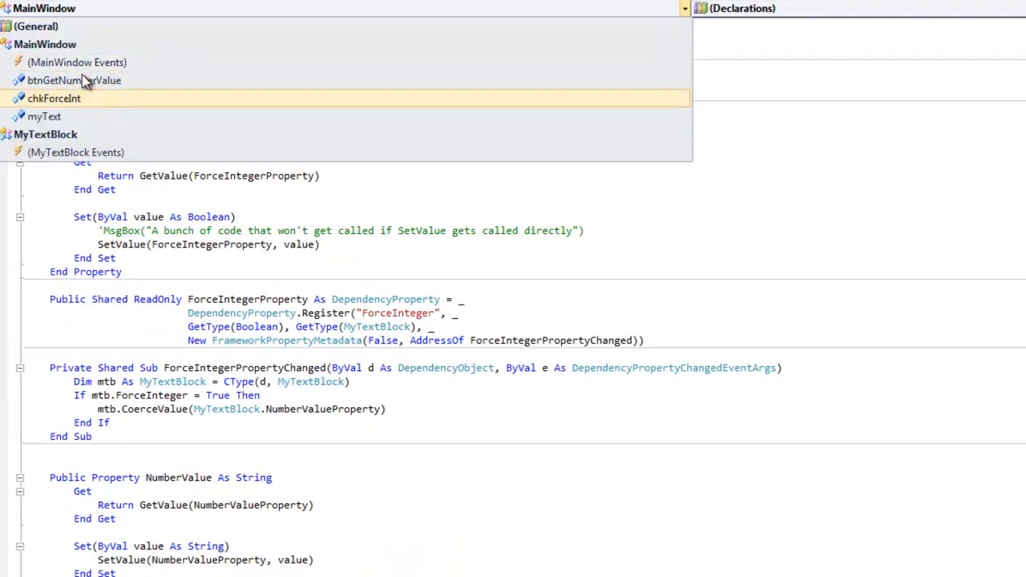
Step: Create chkForceInt Click handler setting myText.ForceInteger = chkForceInt.IsChecked
left_click(54, 98)
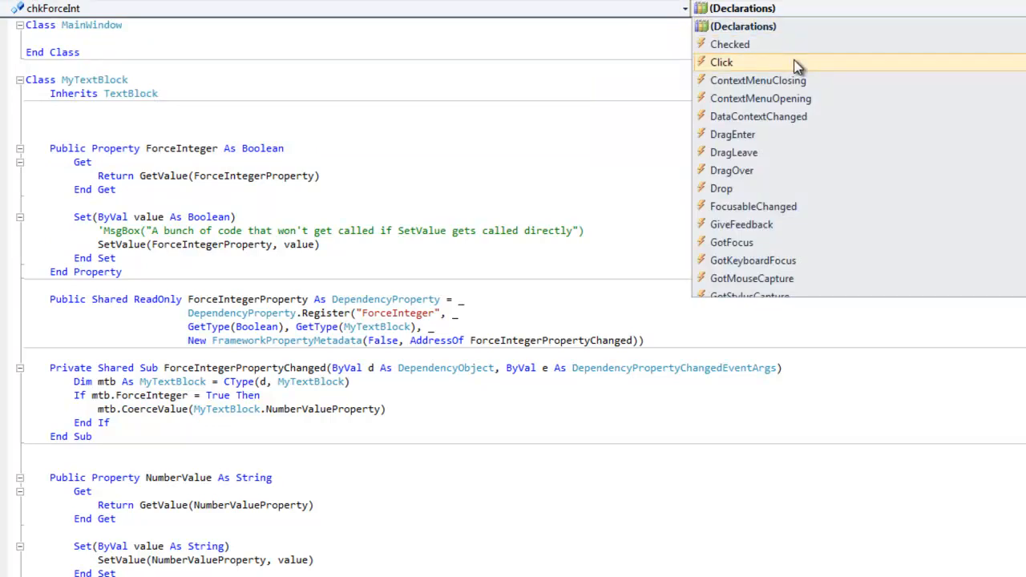
left_click(721, 63)
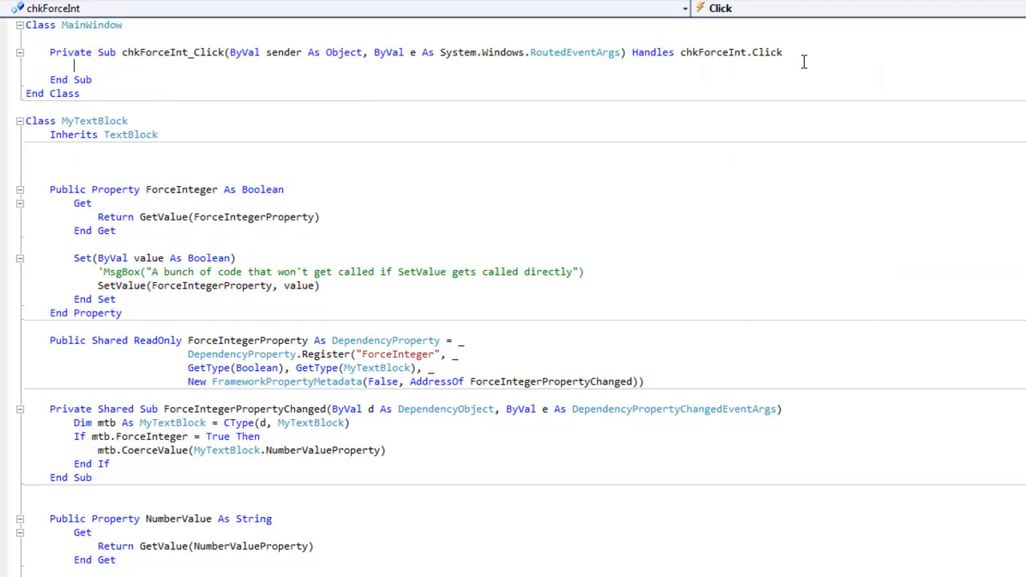
type("myText.ForceInteger")
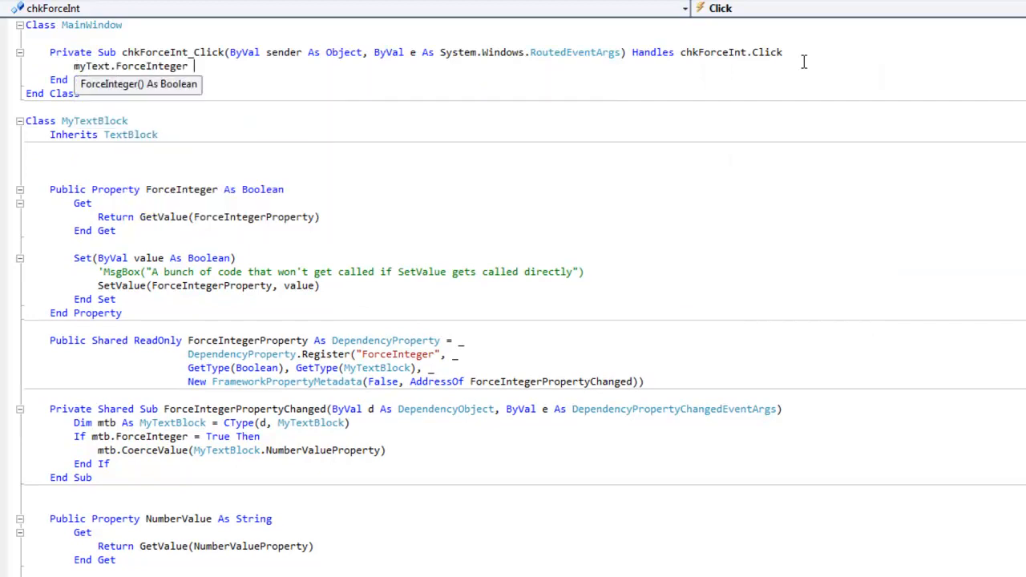
type("= chkForceInt.IsChecked")
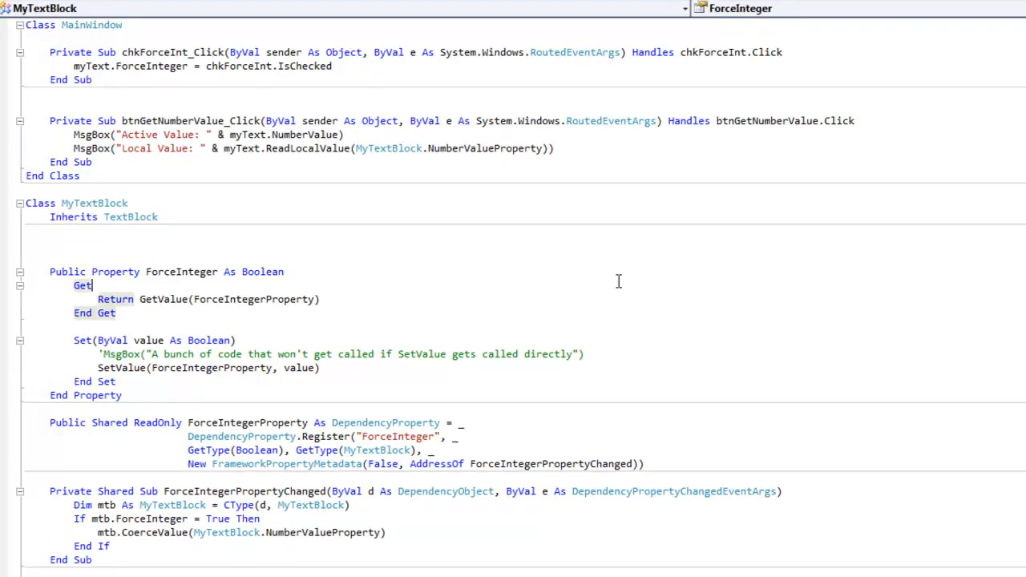
Step: Place breakpoints on ForceIntegerPropertyChanged and the Math.Ceiling return line, then launch the app under the debugger
scroll("down", 3)
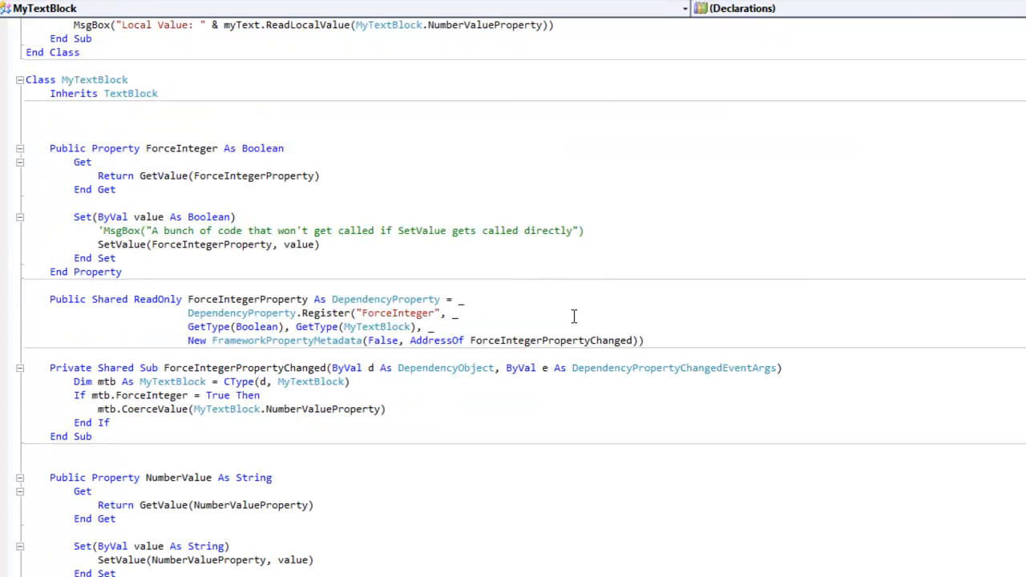
scroll("down", 3)
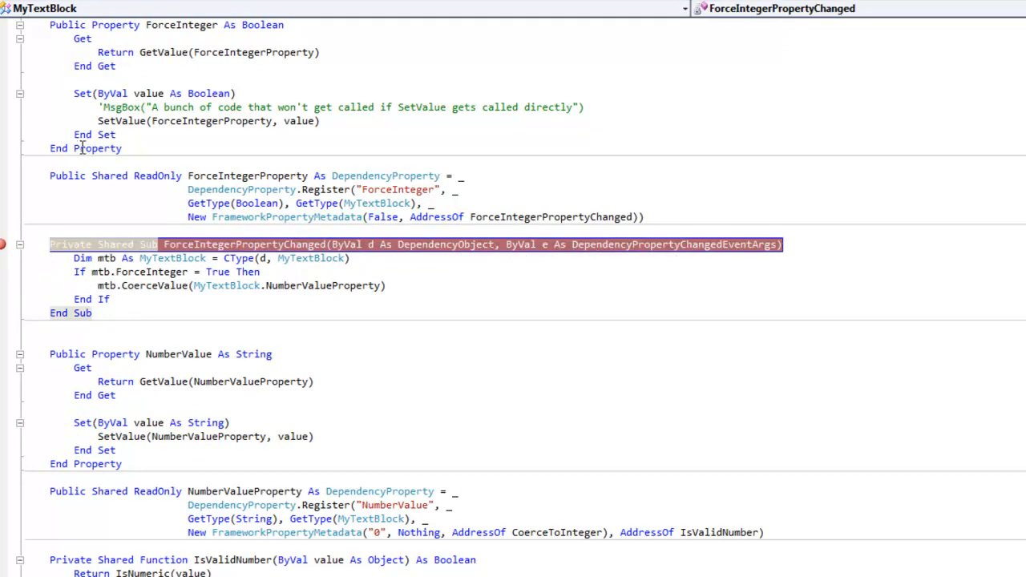
scroll("down", 3)
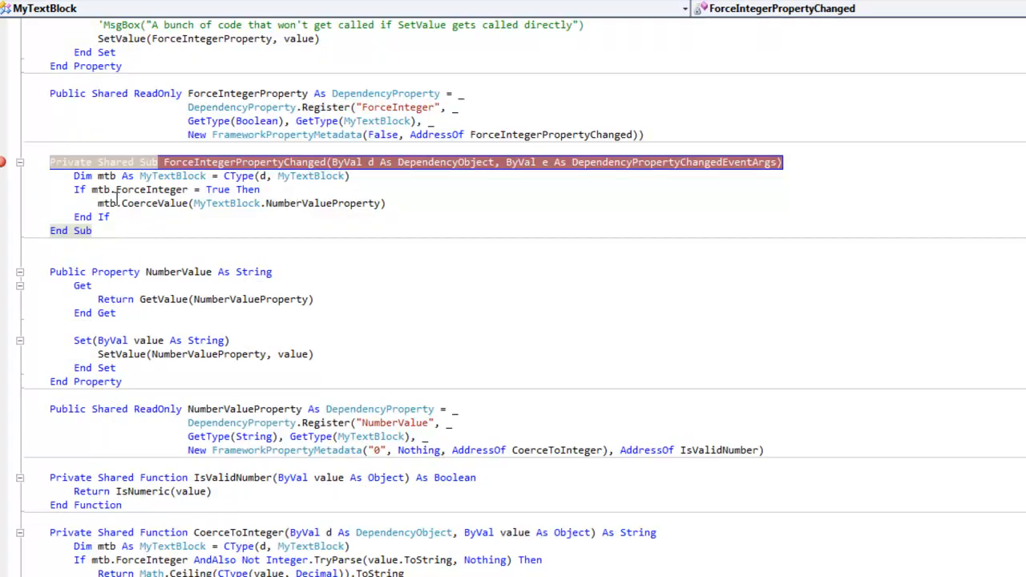
scroll("up", 3)
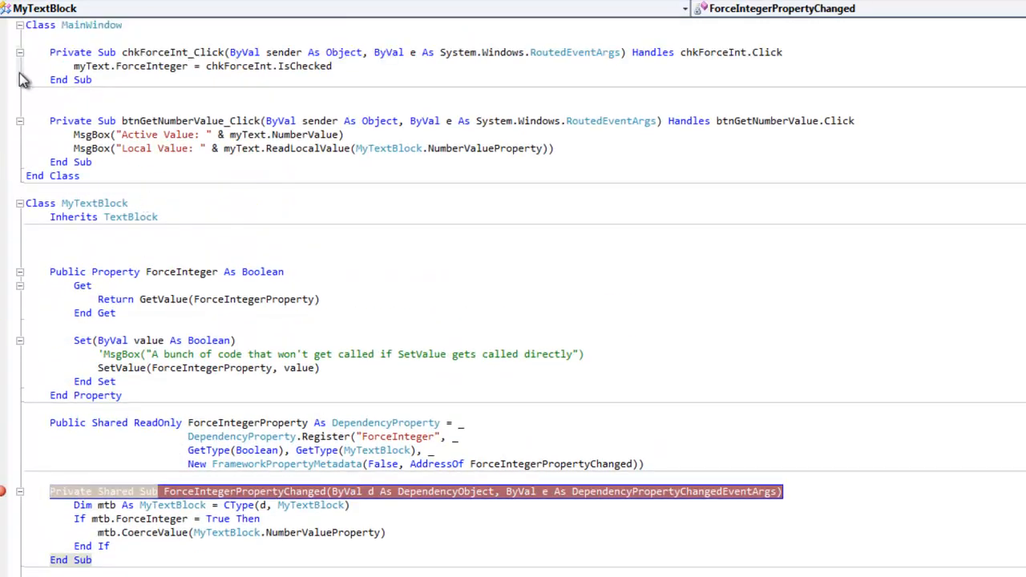
scroll("down", 3)
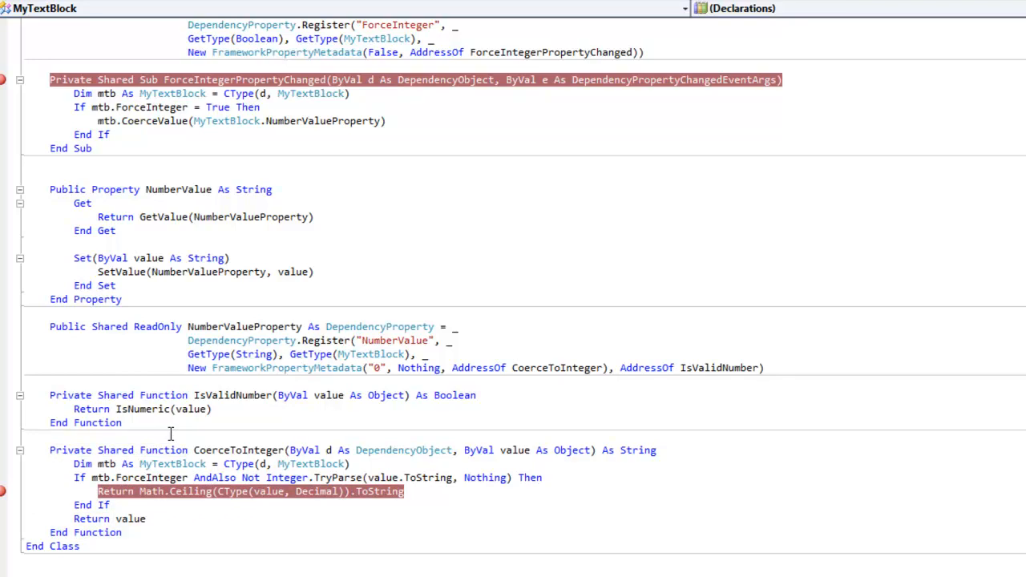
left_click(50, 436)
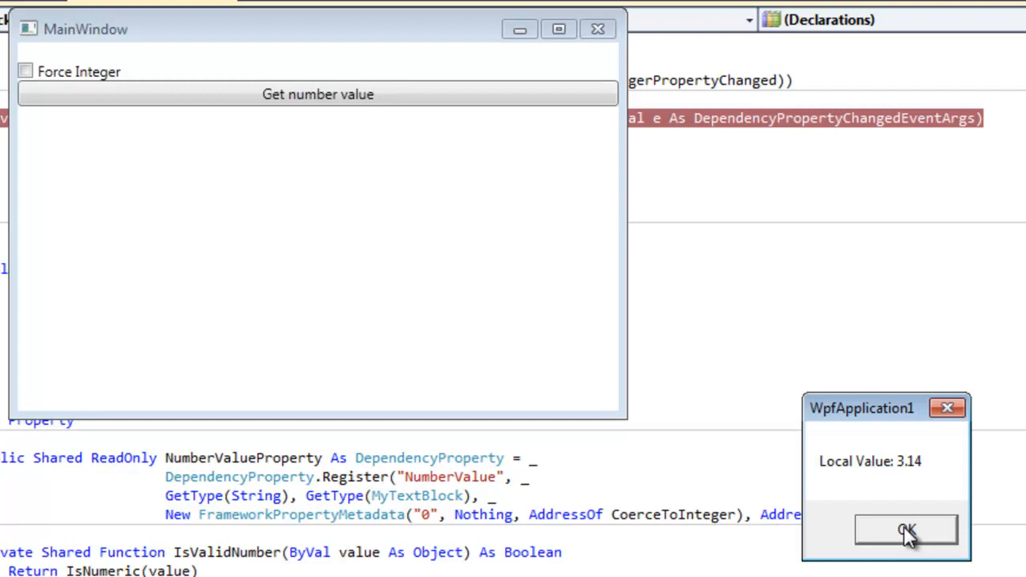
Step: Acknowledge the Local Value 3.14 message and tick Force Integer, pausing in the chkForceInt Click handler
left_click(905, 533)
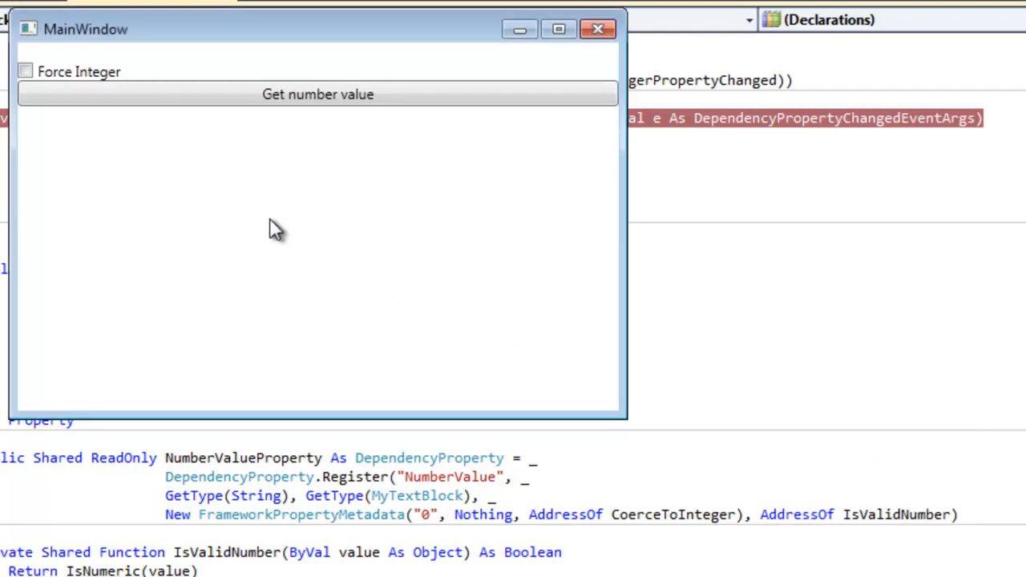
left_click(596, 28)
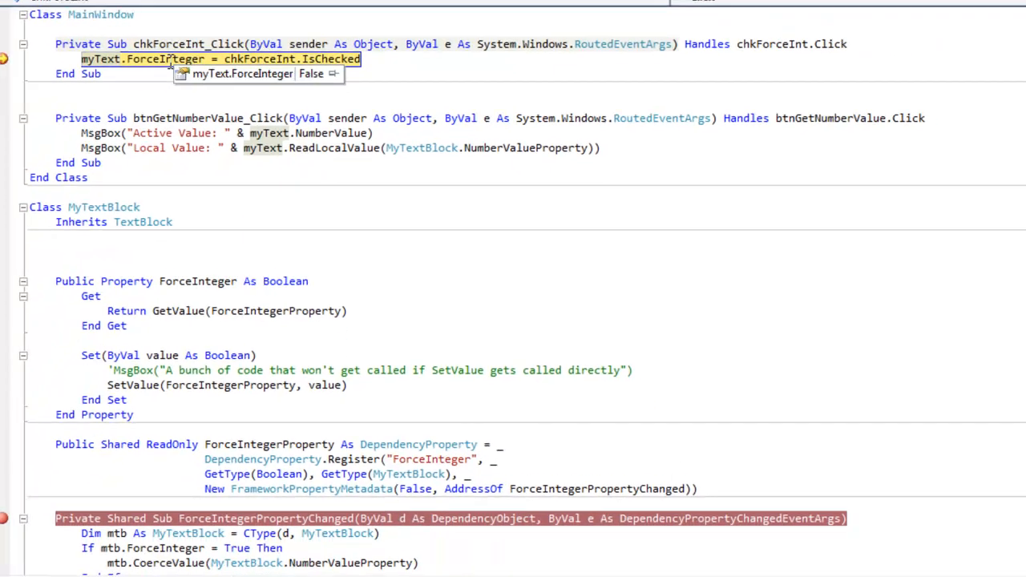
Step: Inspect myText.ForceInteger and step into ForceIntegerPropertyChanged down to the mtb.CoerceValue call, then continue
scroll("down", 3)
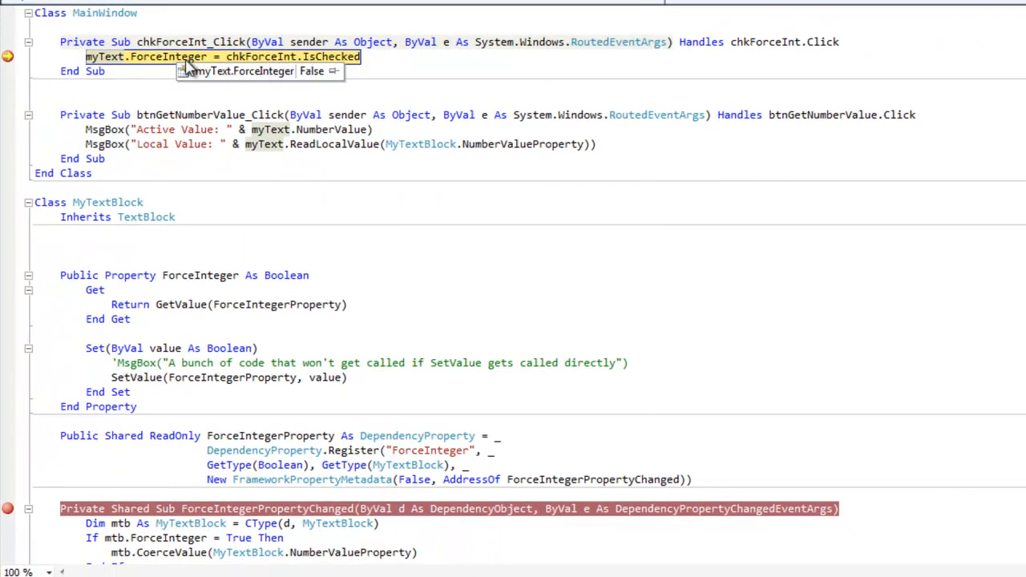
mouse_move(173, 67)
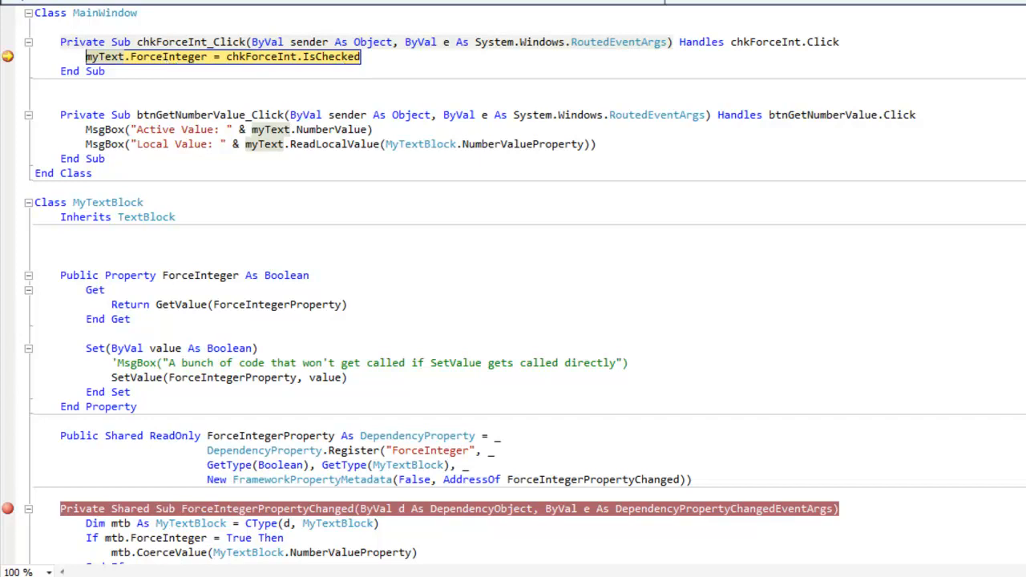
scroll("down", 3)
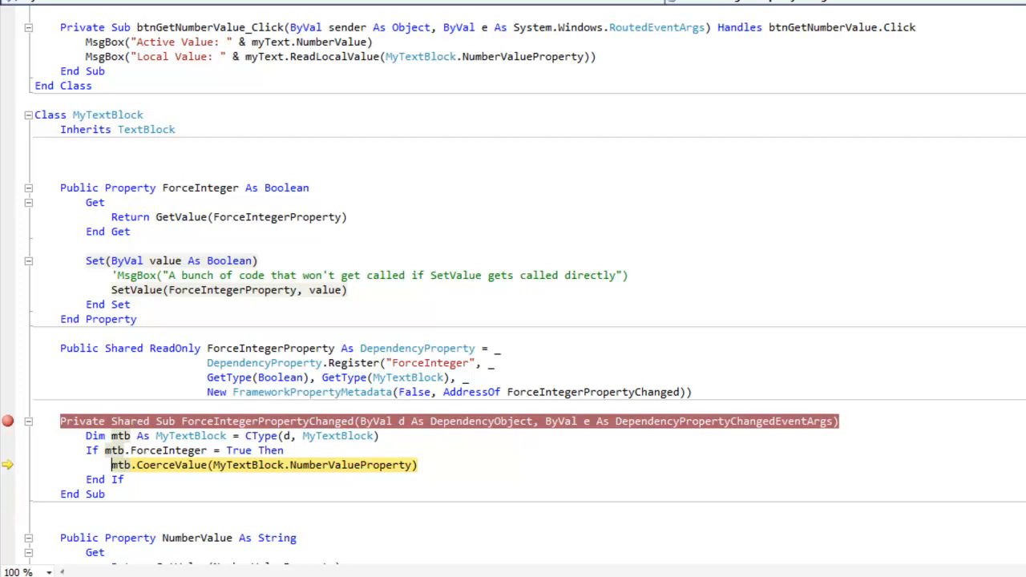
scroll("down", 3)
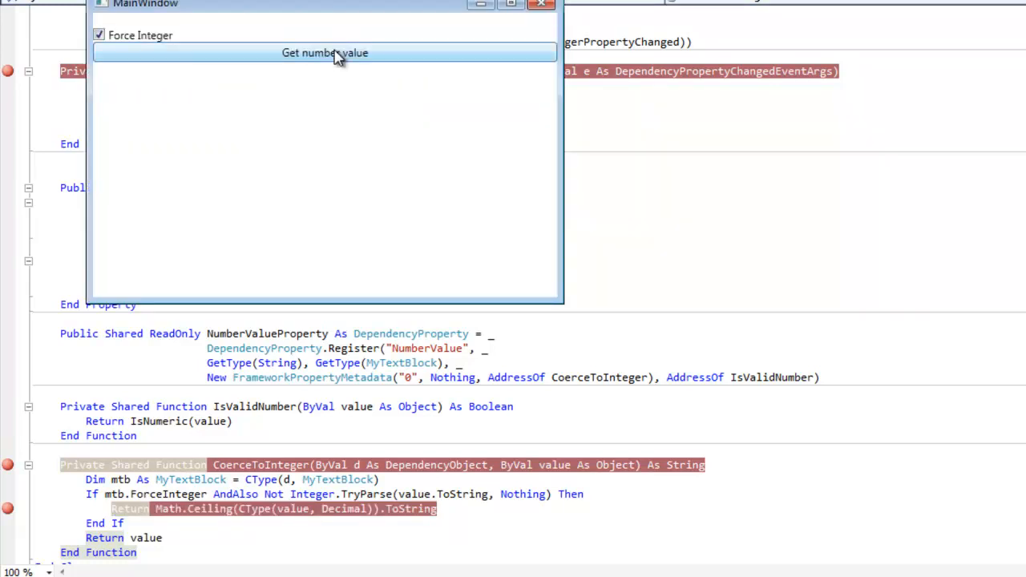
Step: Query the number value, acknowledge Active Value 4 and Local Value 3.14, then stop debugging and return to the code
left_click(323, 52)
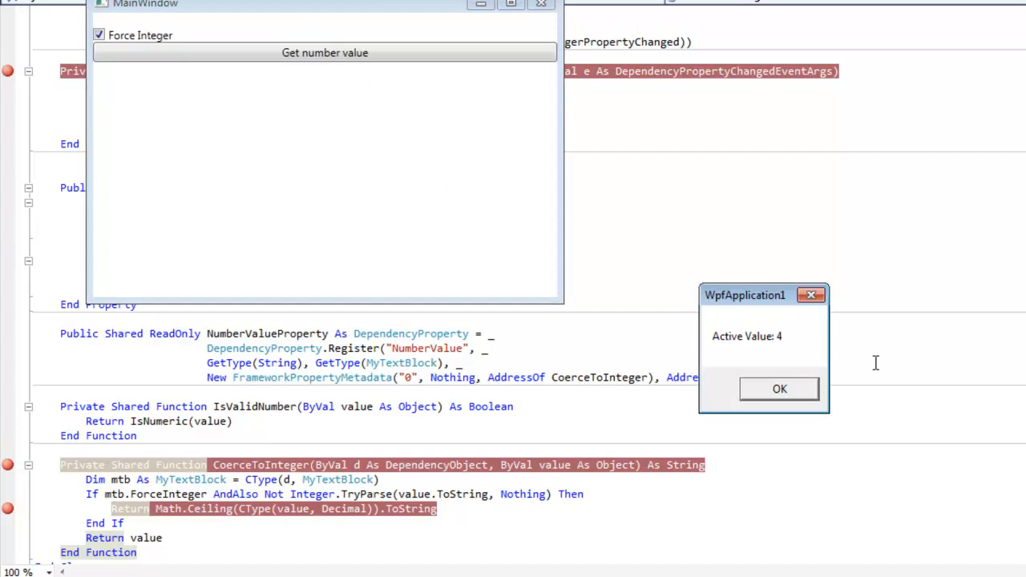
mouse_move(757, 320)
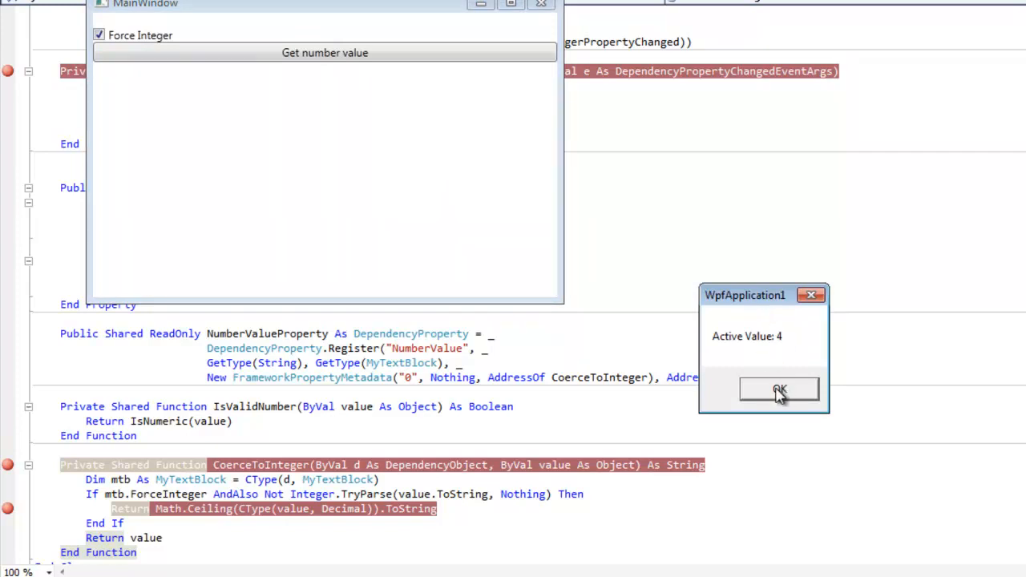
left_click(780, 391)
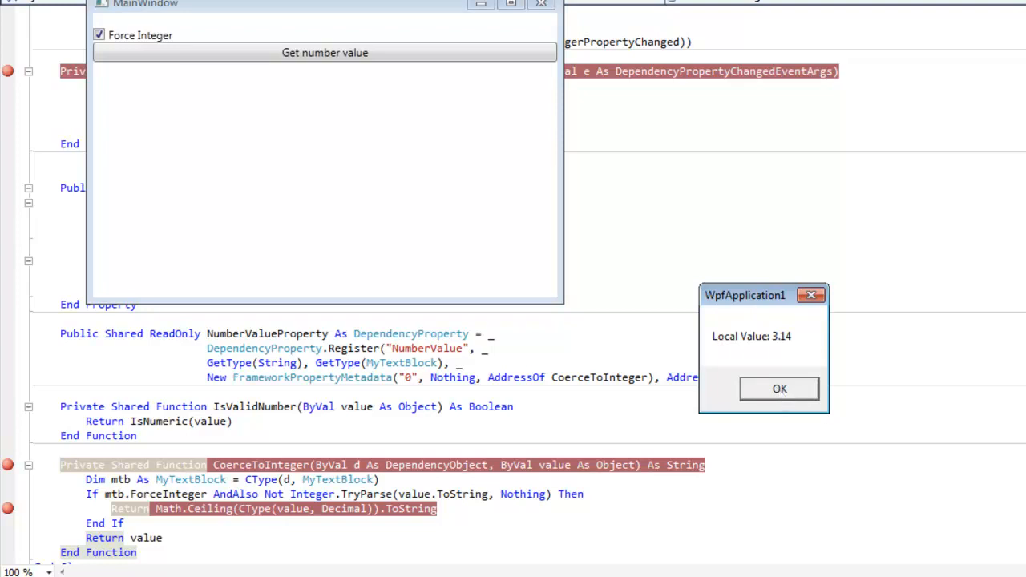
mouse_move(788, 299)
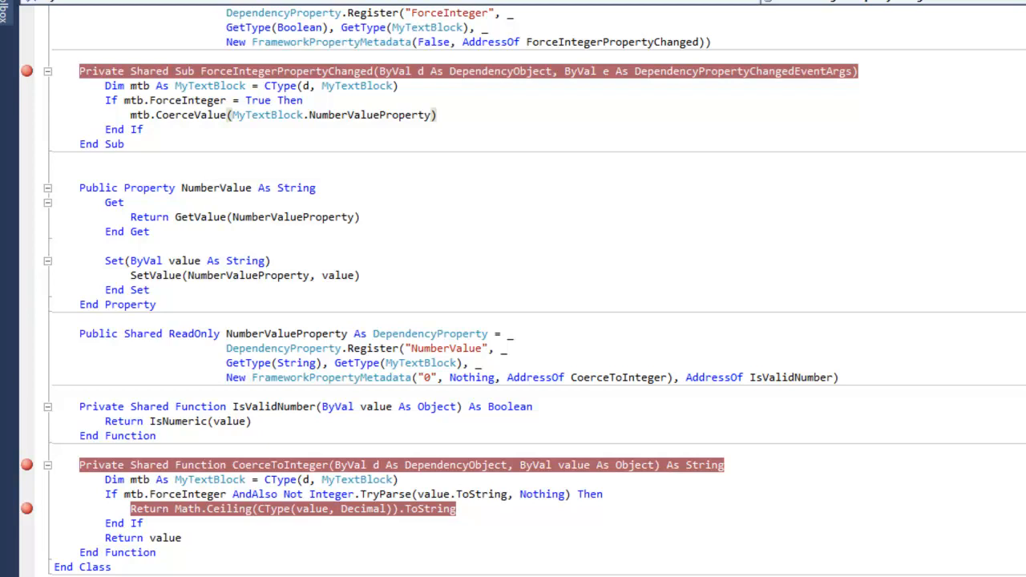
left_click(437, 115)
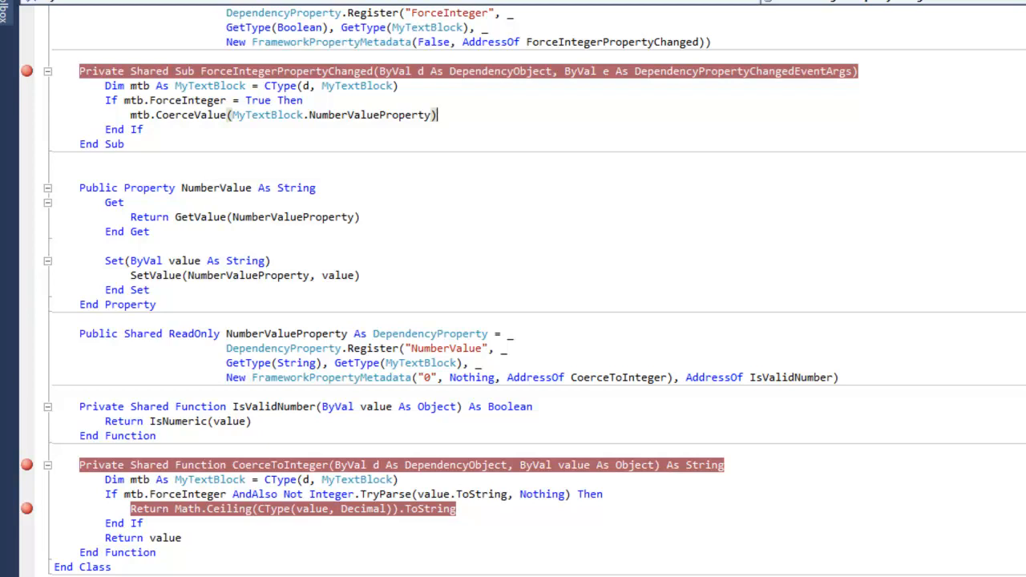